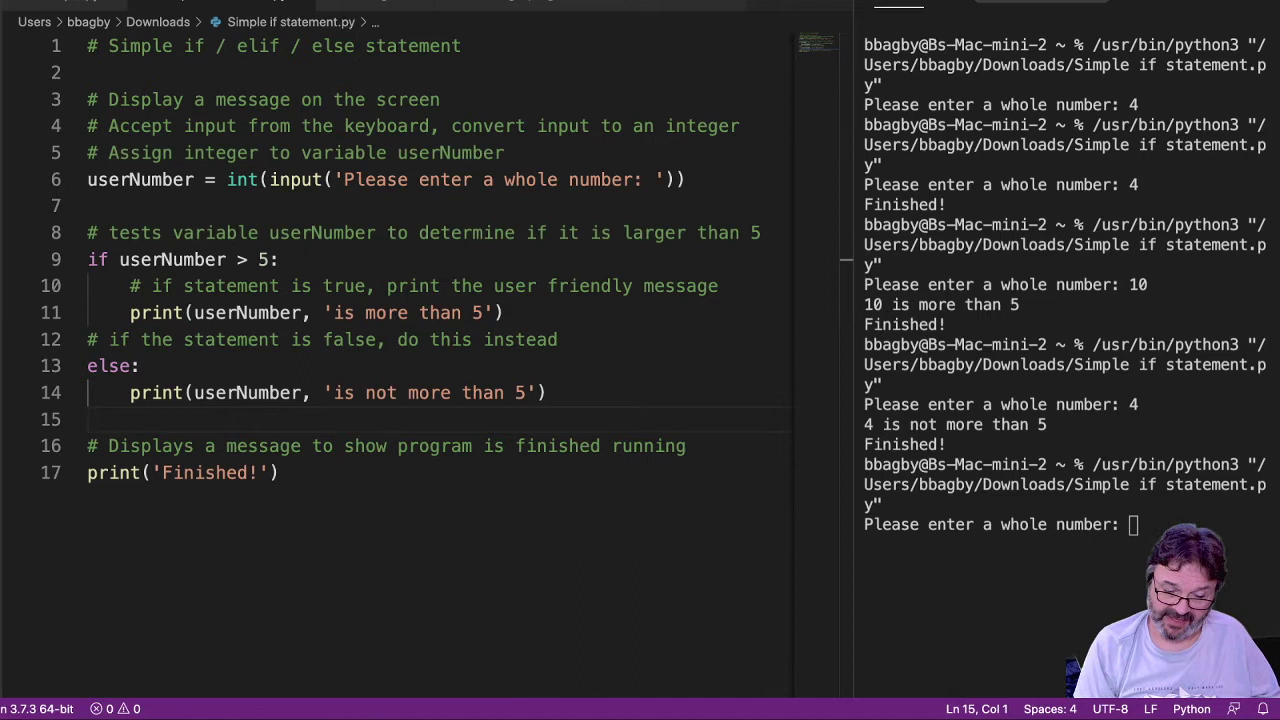
Clear the terminal and leave an empty line after the if branch.
type("5")
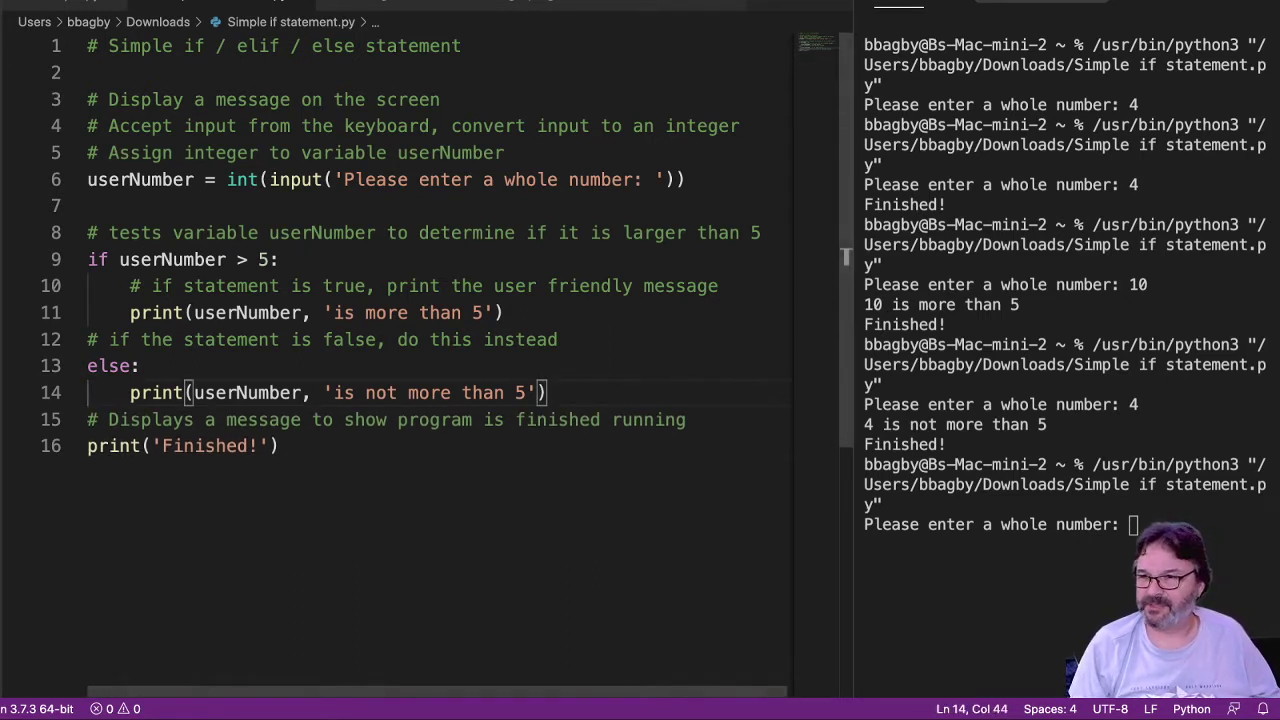
type("5")
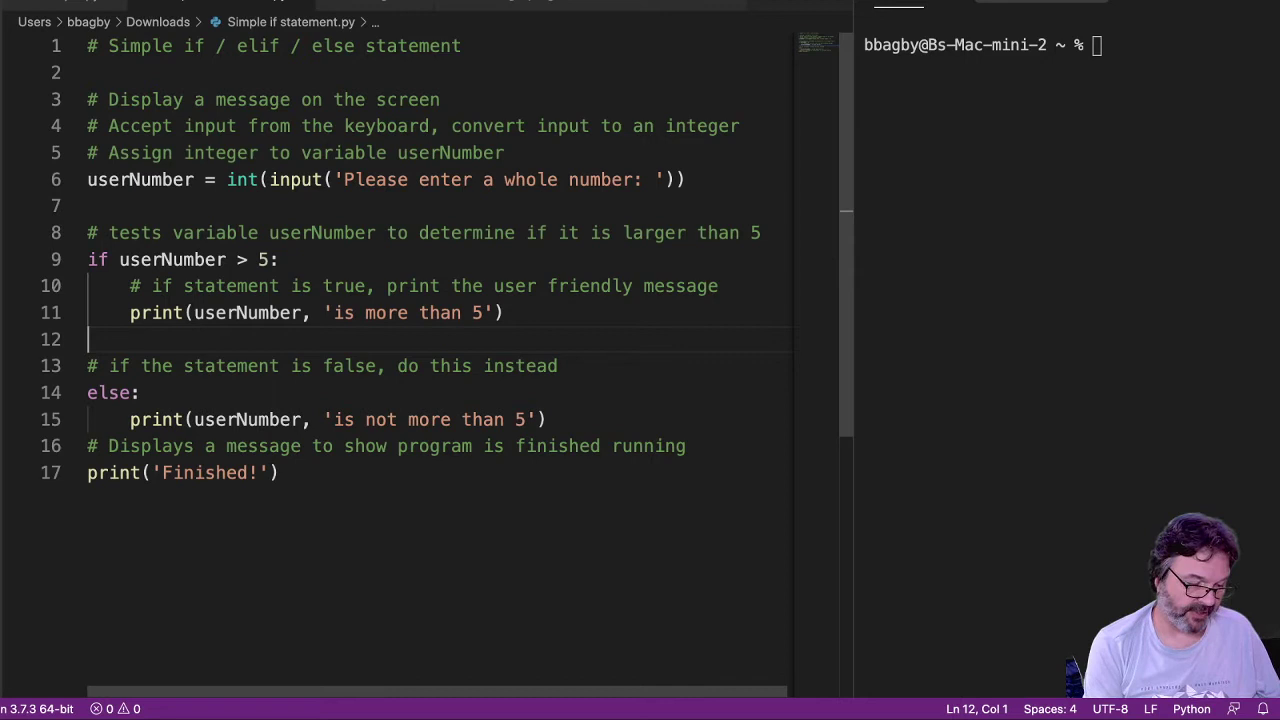
Add a comment on line 12 about determining if userNumber is equal to 5.
type("# test")
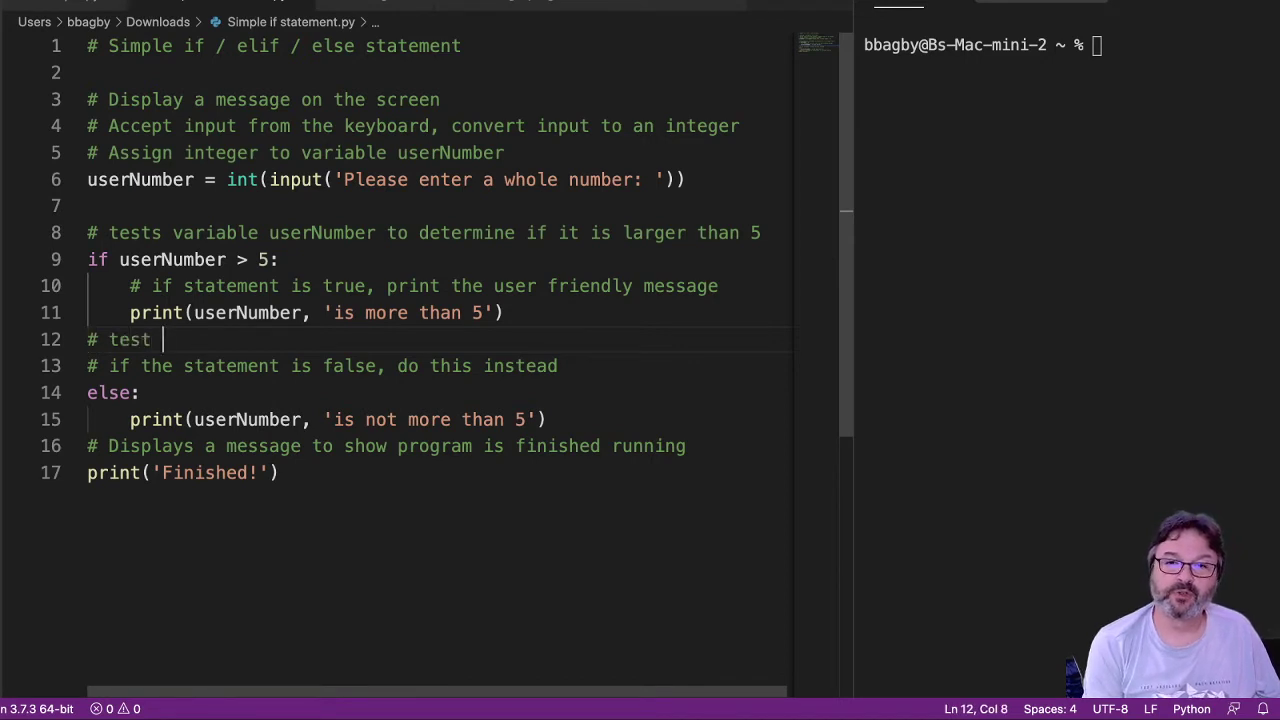
type("userNumber to det")
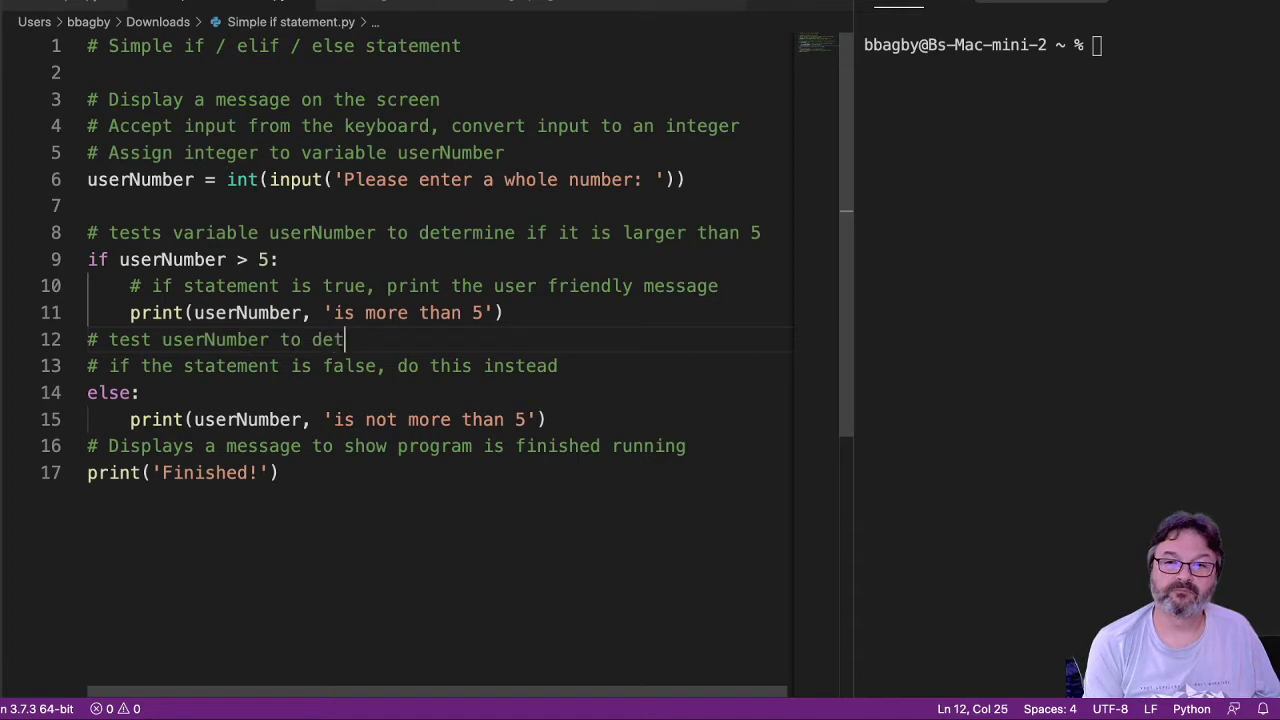
type("ermine if")
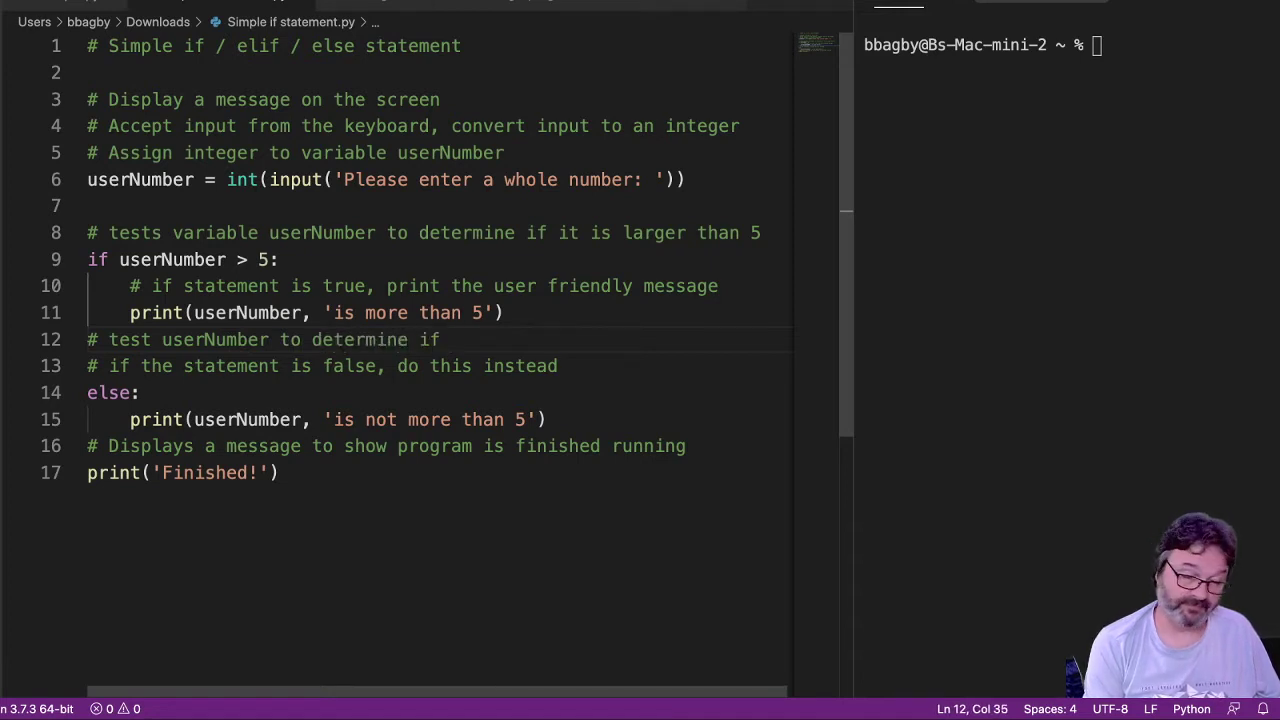
type("equal to 5")
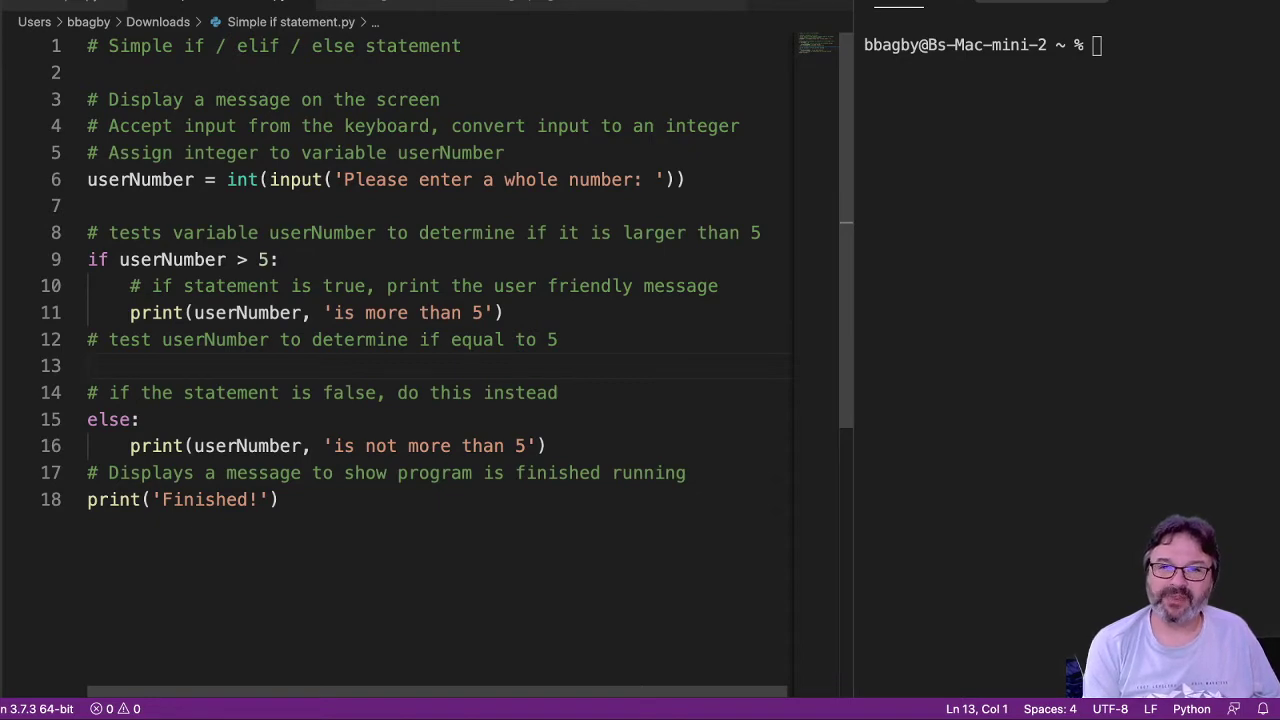
Write the branch header 'elif userNumber == 5:'.
type("elef")
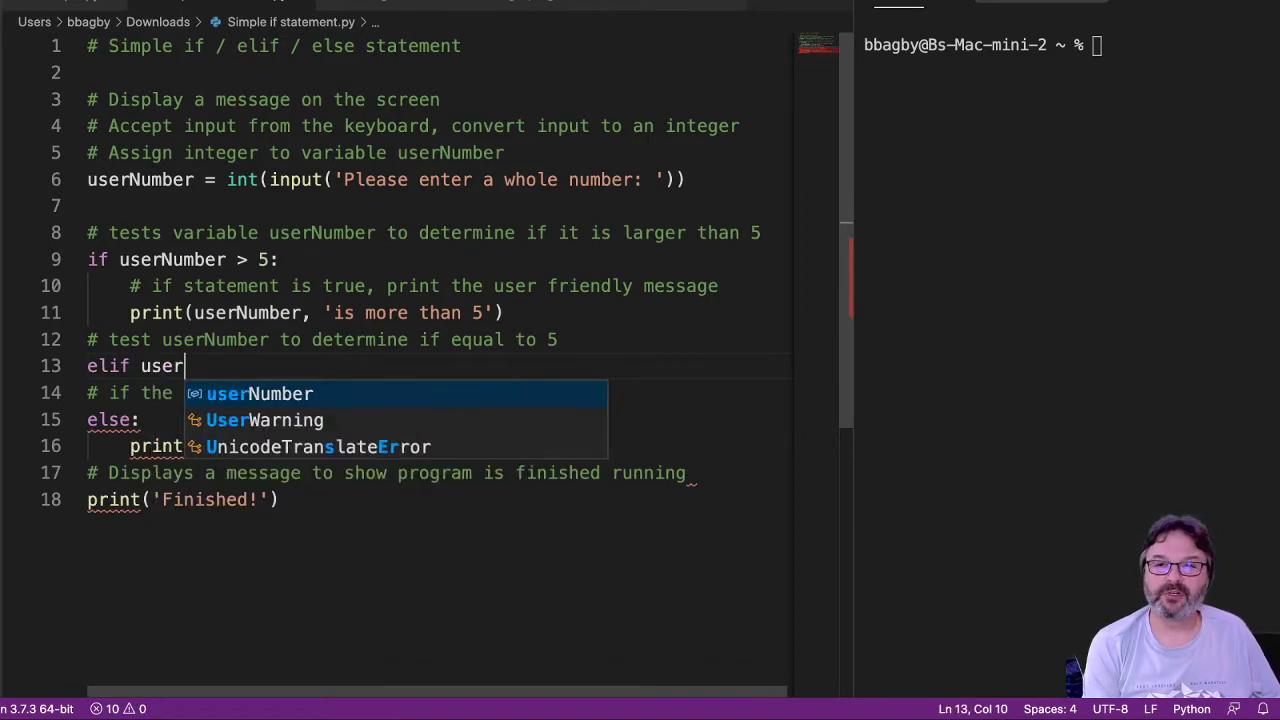
key("Tab")
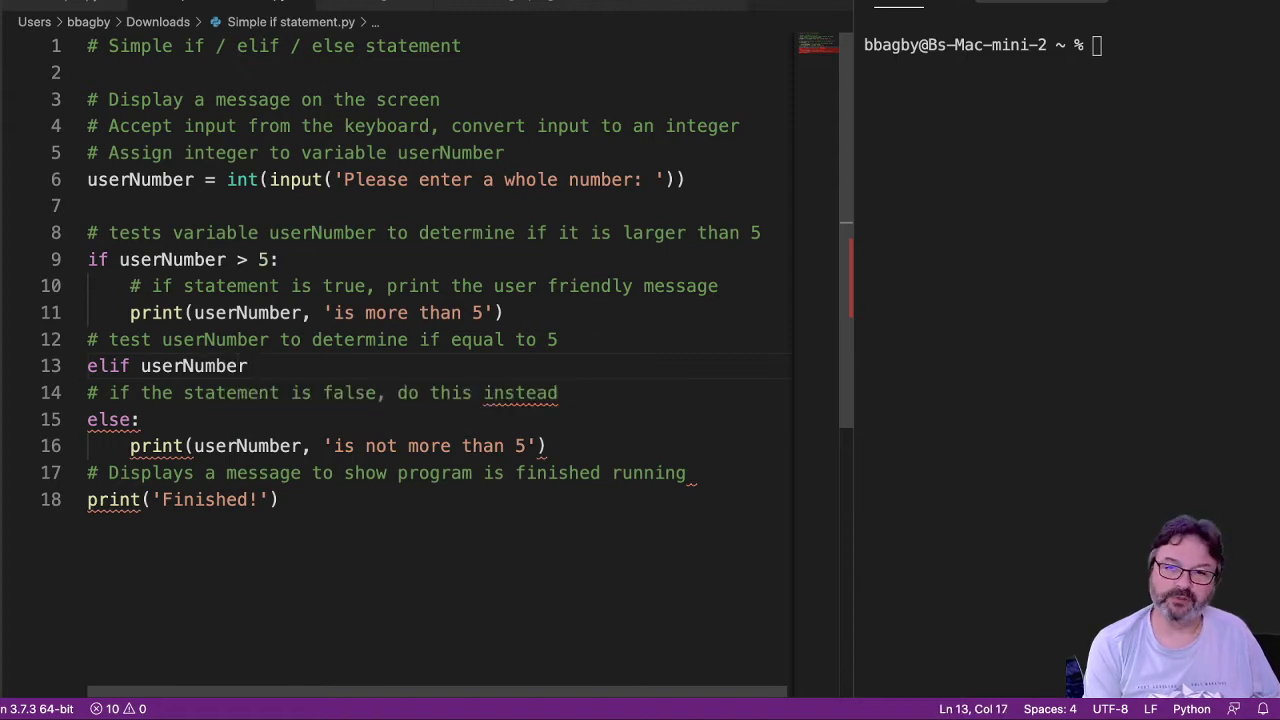
type("==")
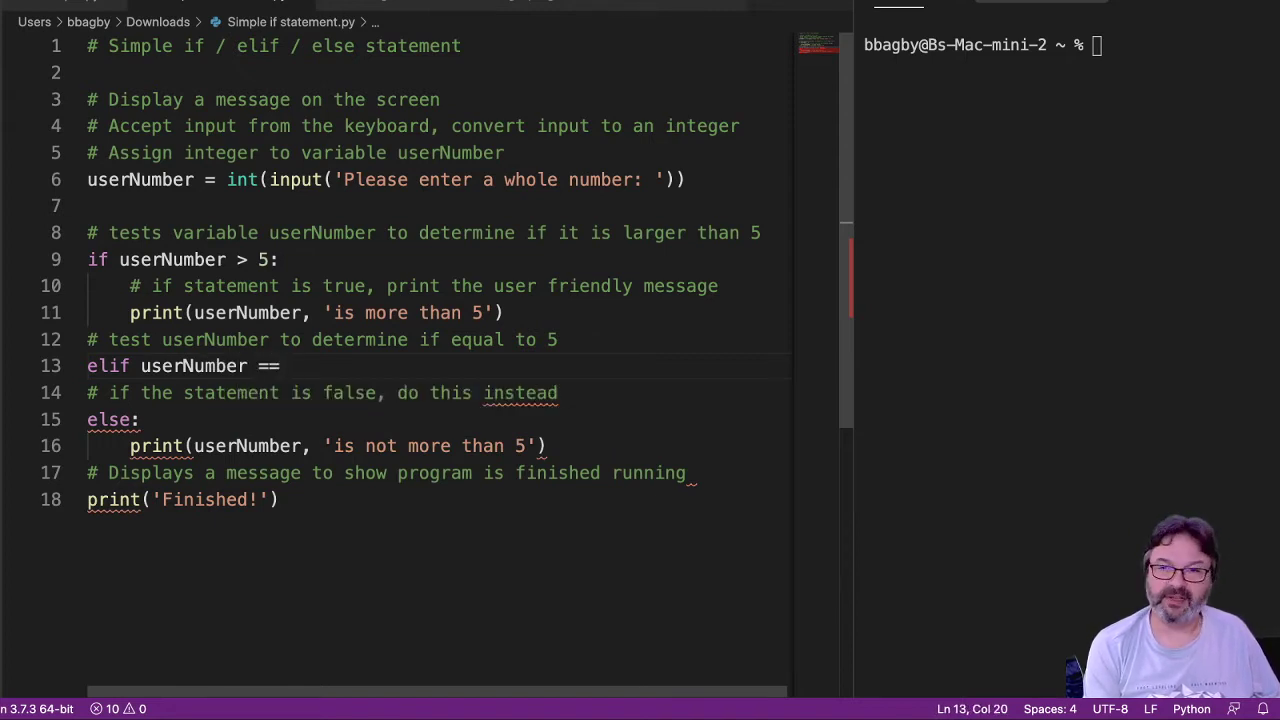
type("5:")
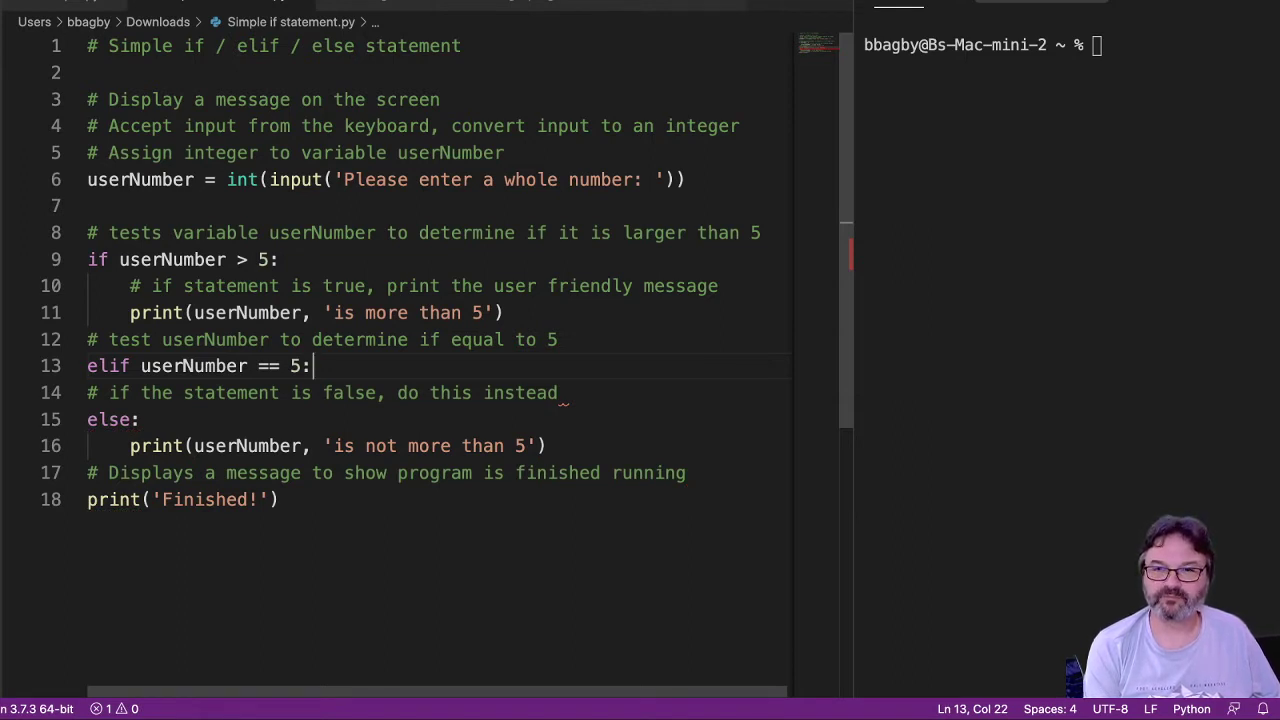
Add a comment about printing a user-friendly message inside the elif branch.
key("enter")
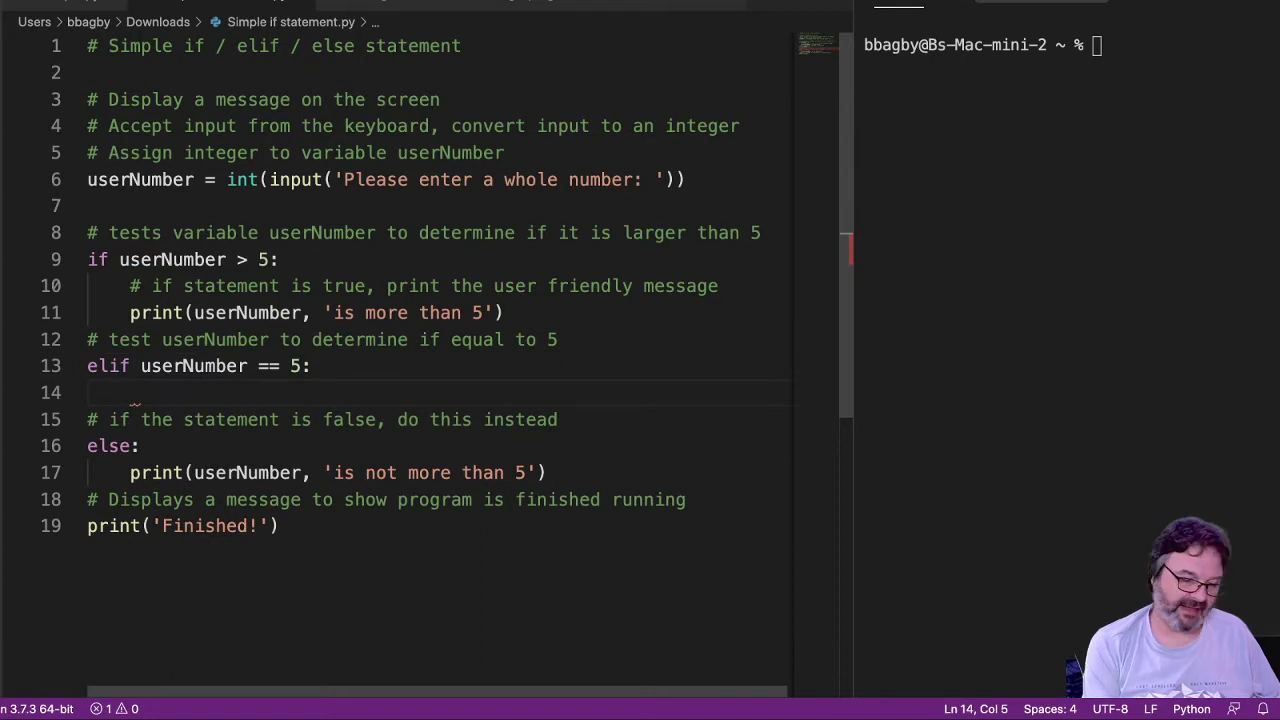
type("# p")
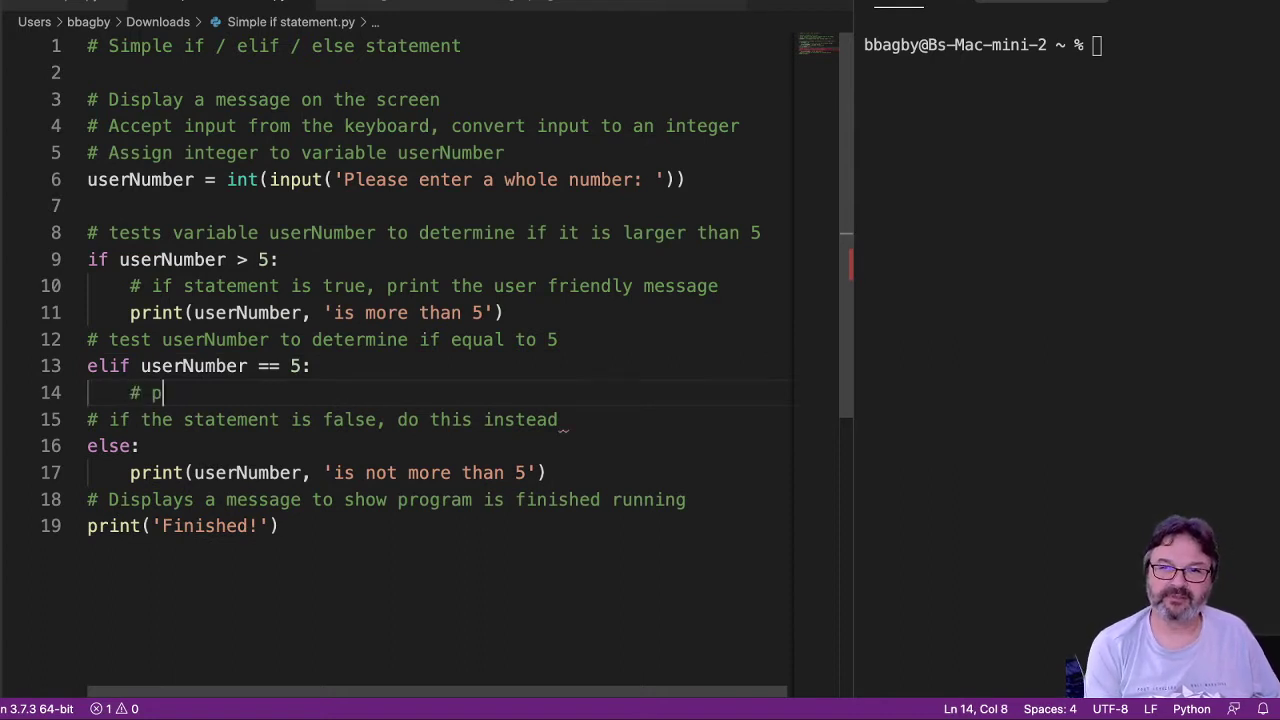
type("rinte")
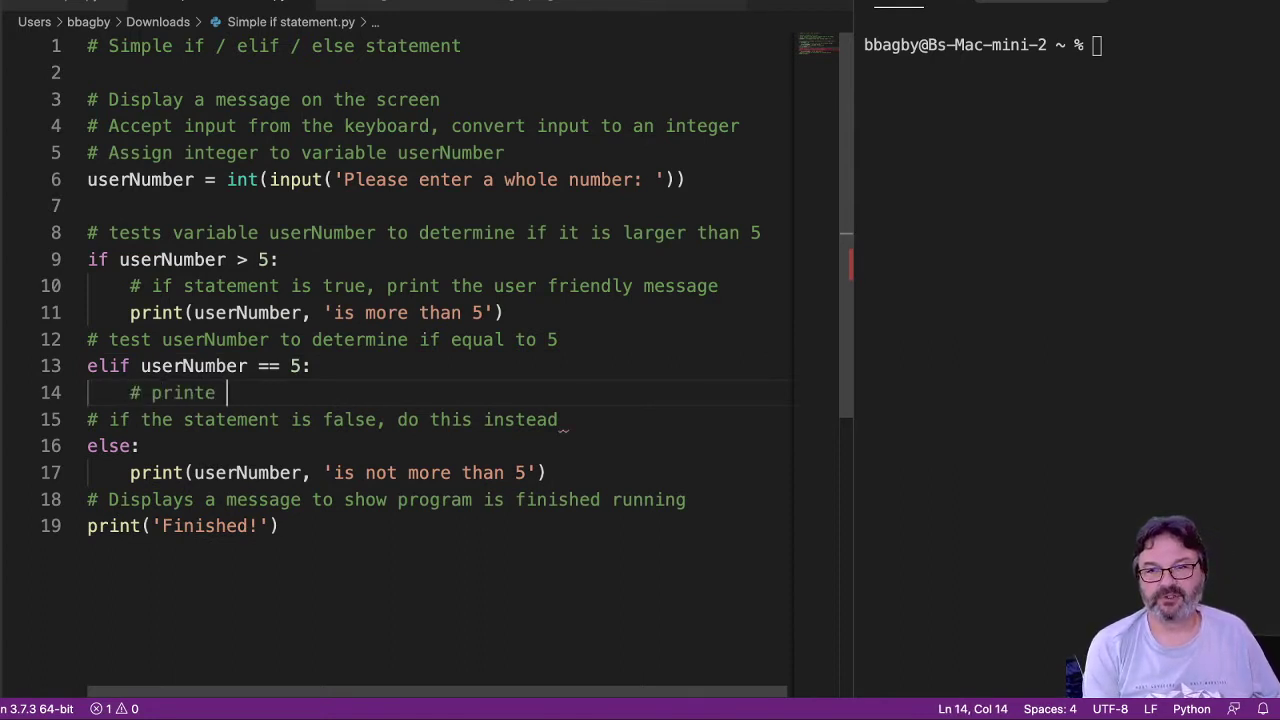
key("backspace")
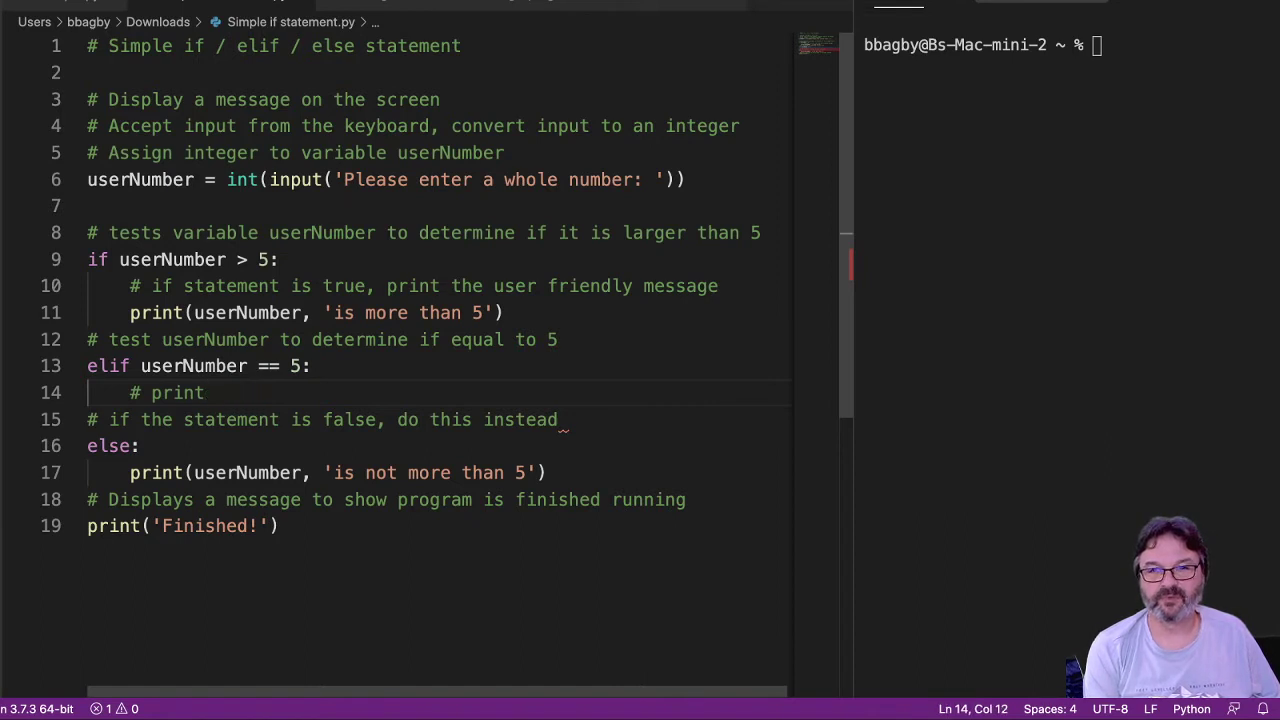
type("user fre")
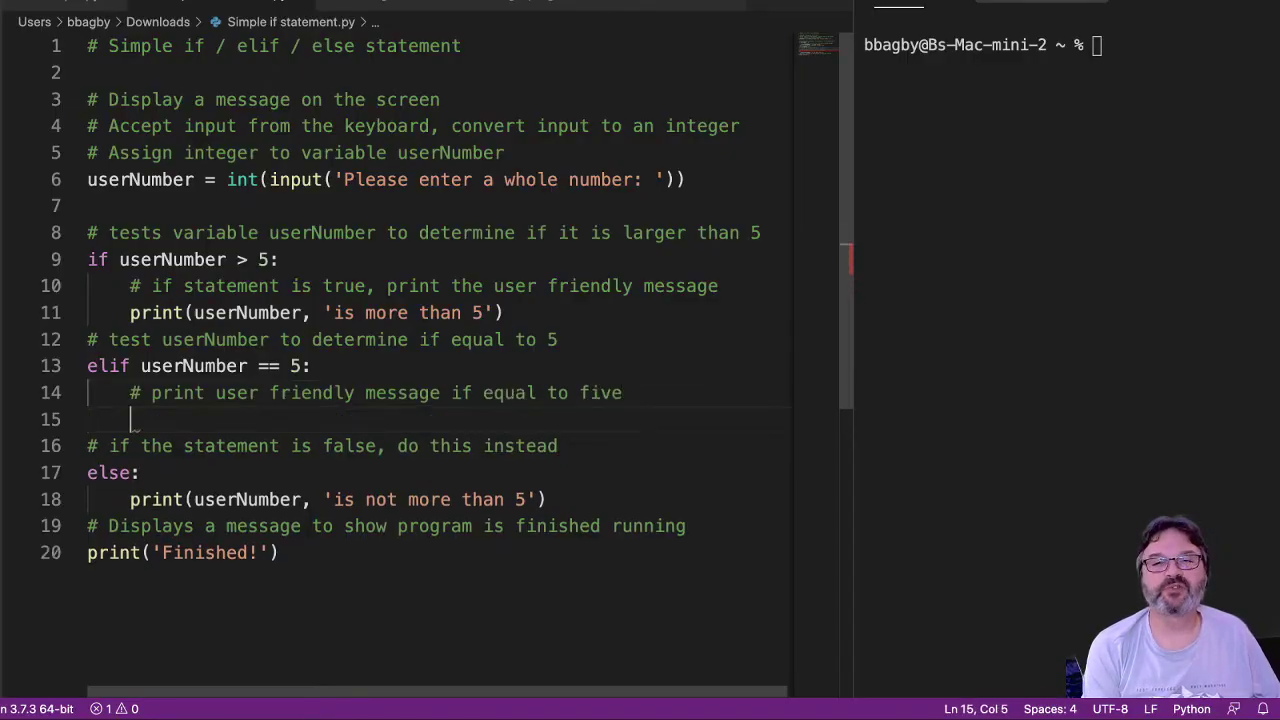
key("Return")
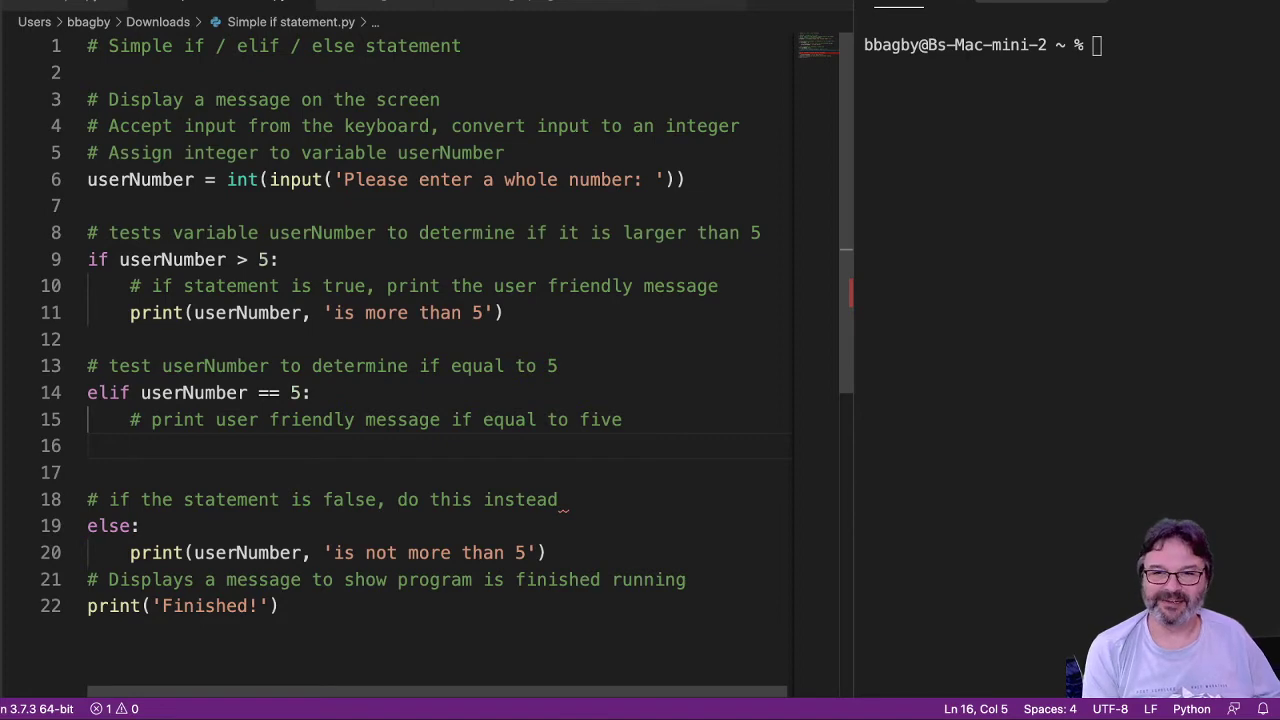
Print userNumber followed by 'is equal to 5'.
type("print(")
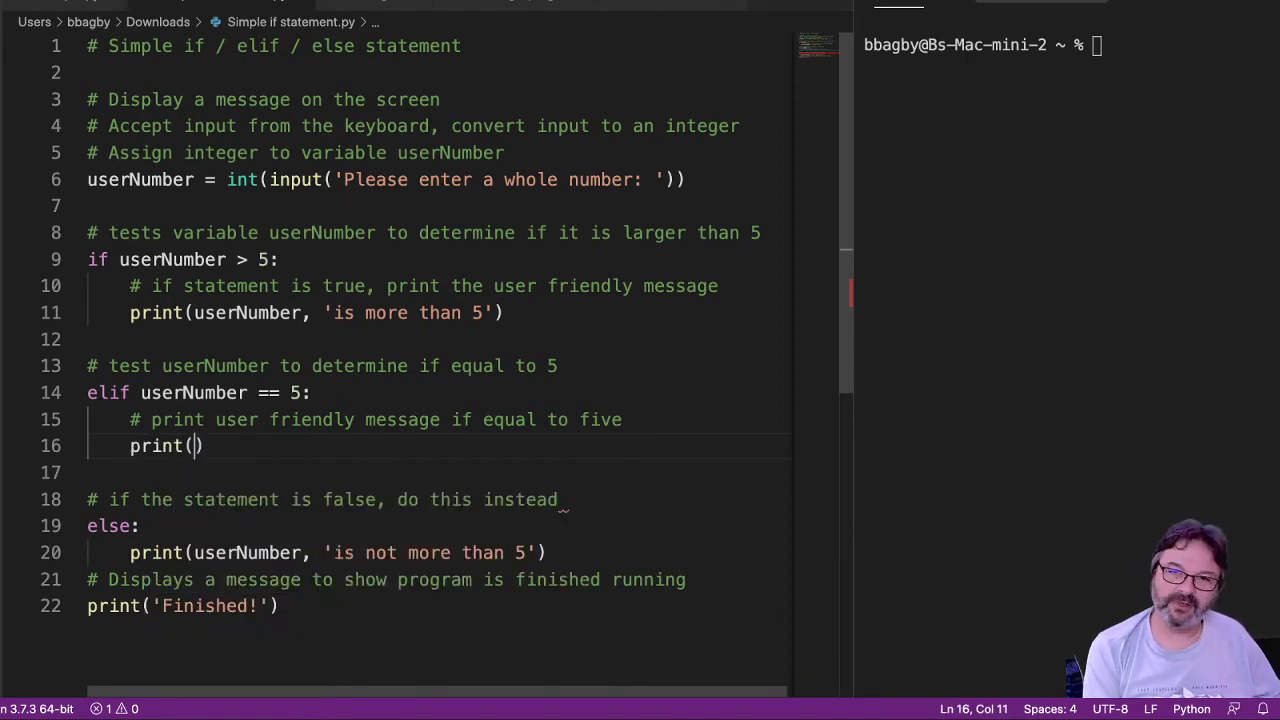
type("userNumber, 'is equal to")
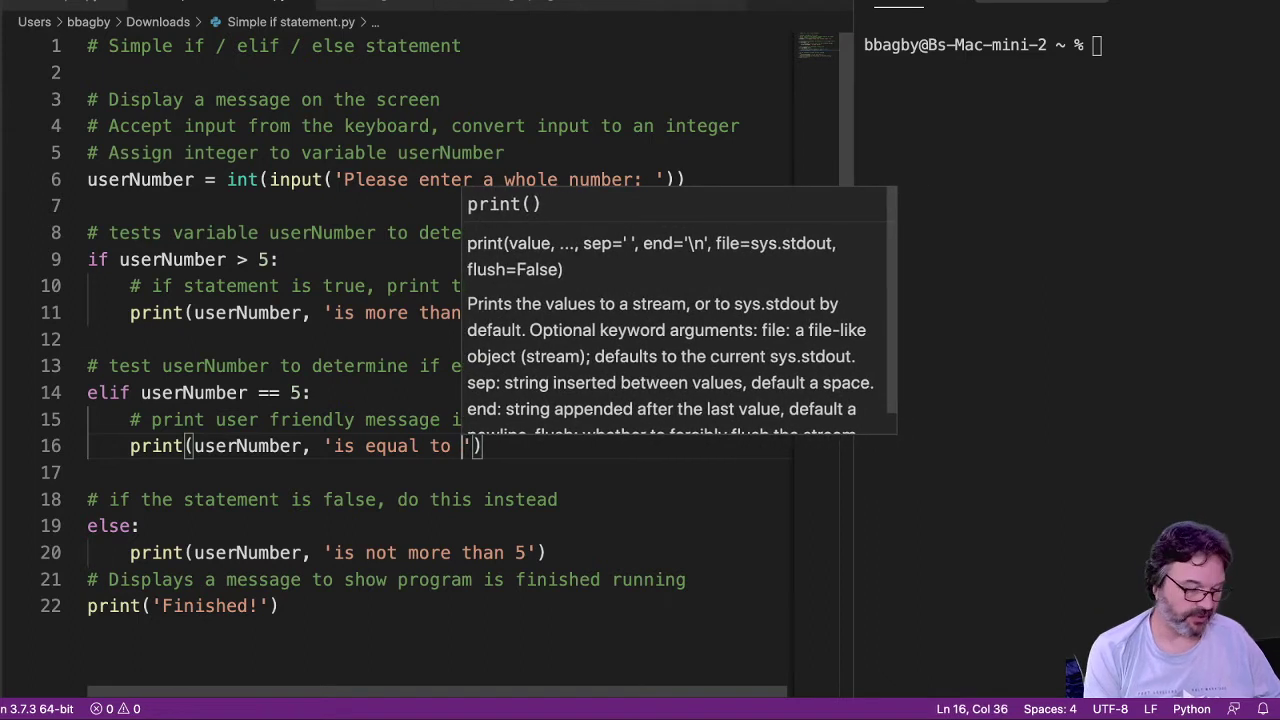
type("5")
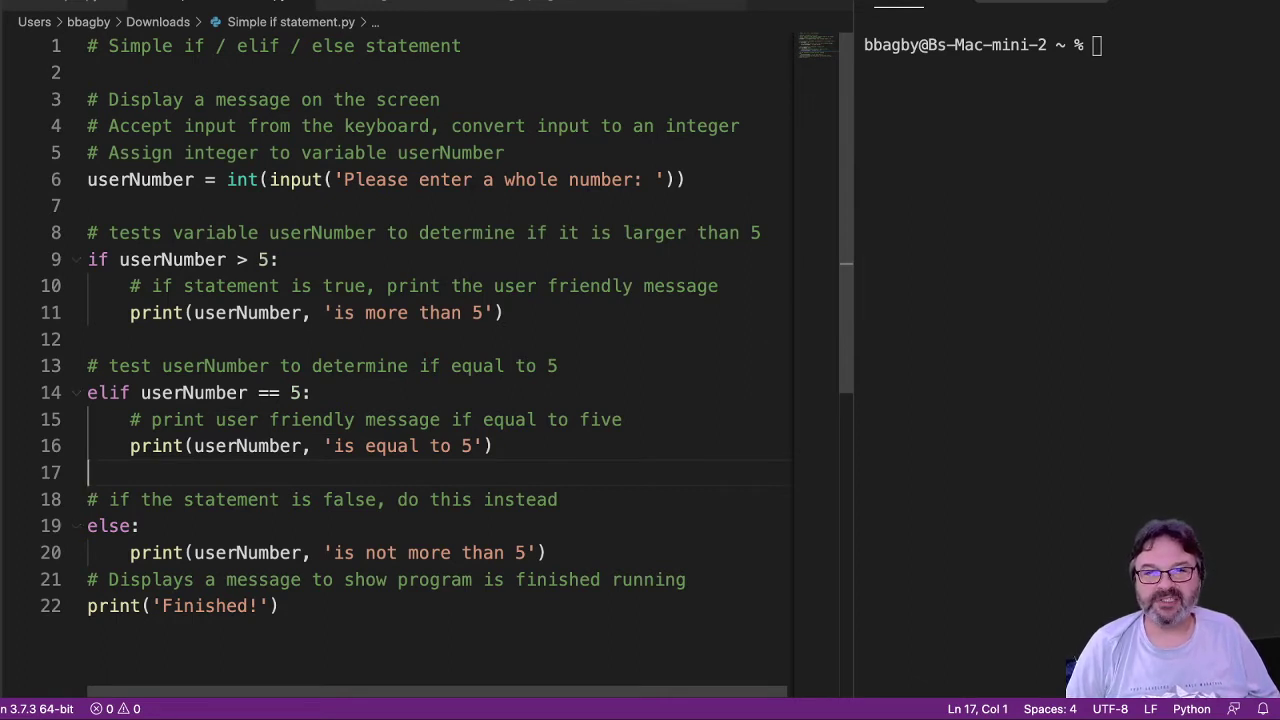
left_click_drag(128, 259, 283, 259)
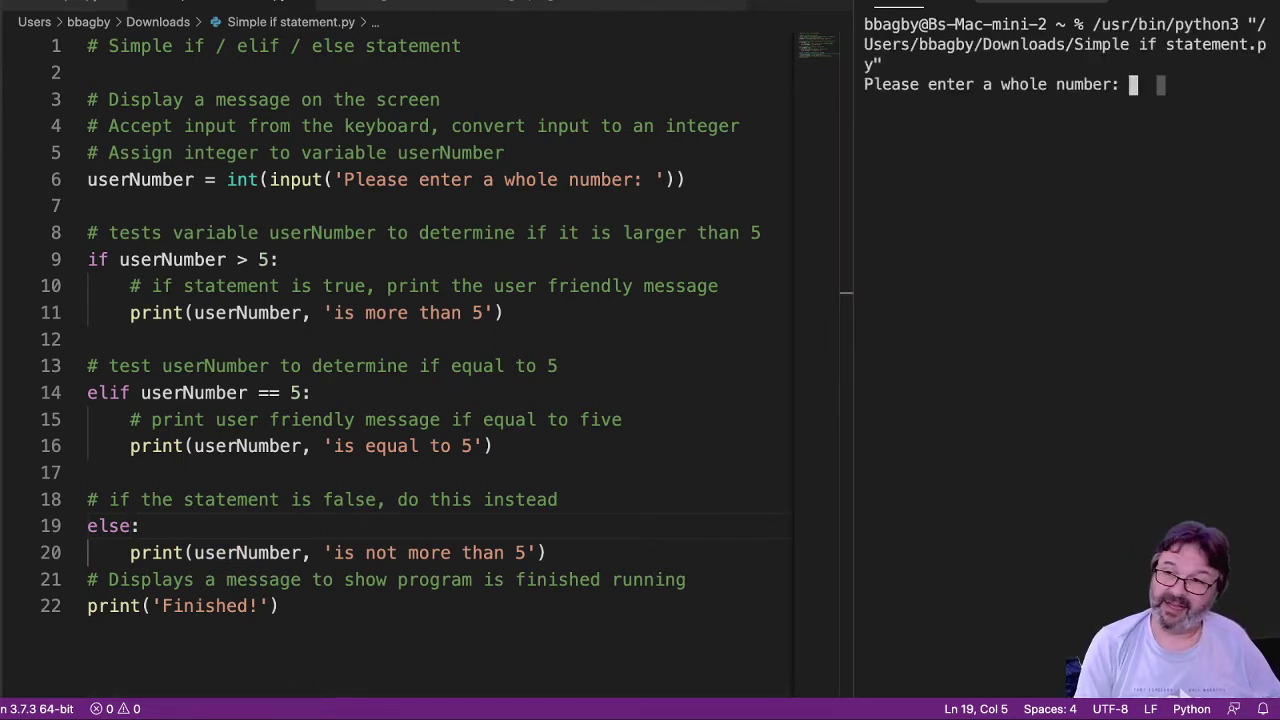
Run the script with 5, 10 and 4, checking the equal, more-than and not-more-than messages.
type("5")
type("10")
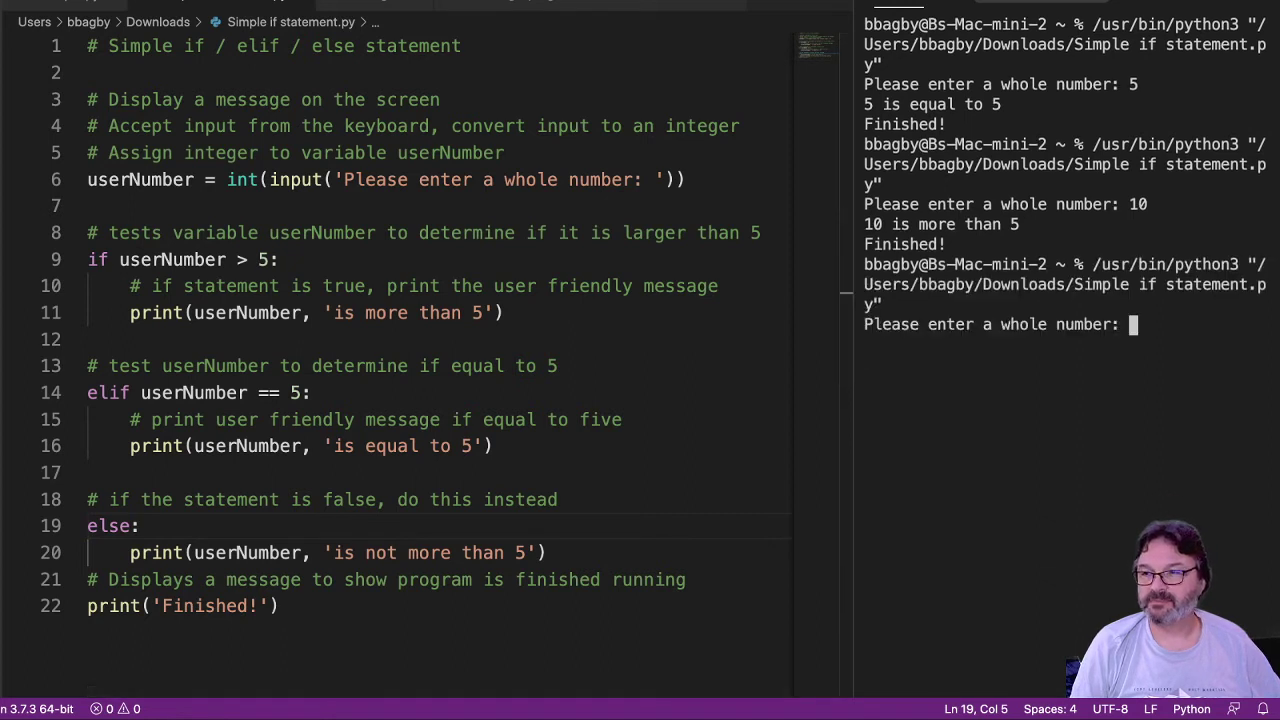
type("4")
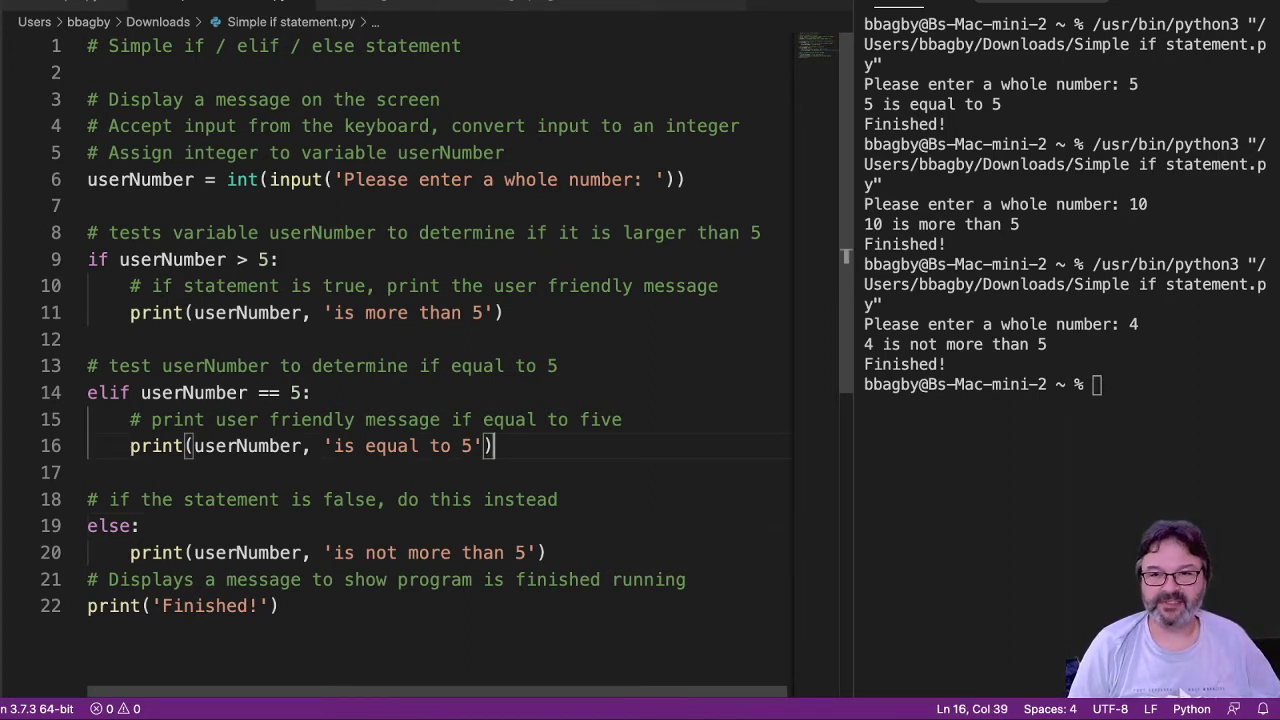
Add a new commented 'elif userNumber == 10:' branch after the if branch.
key("enter")
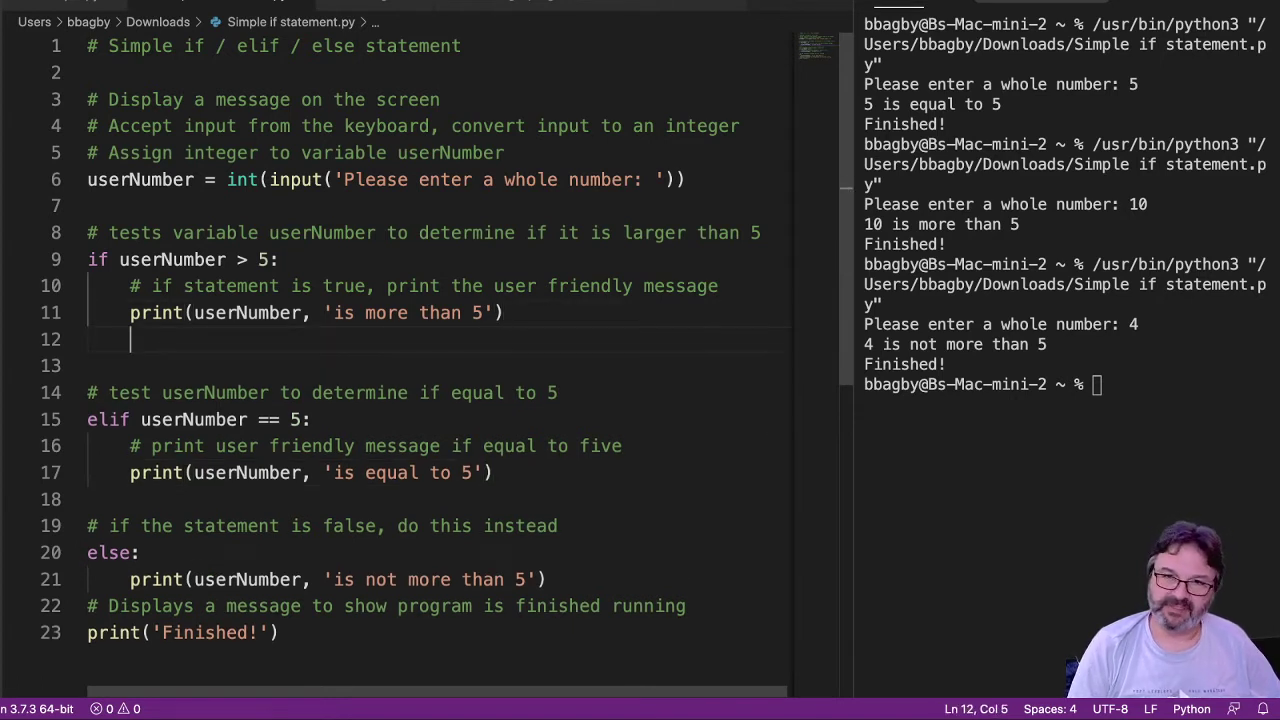
key("enter")
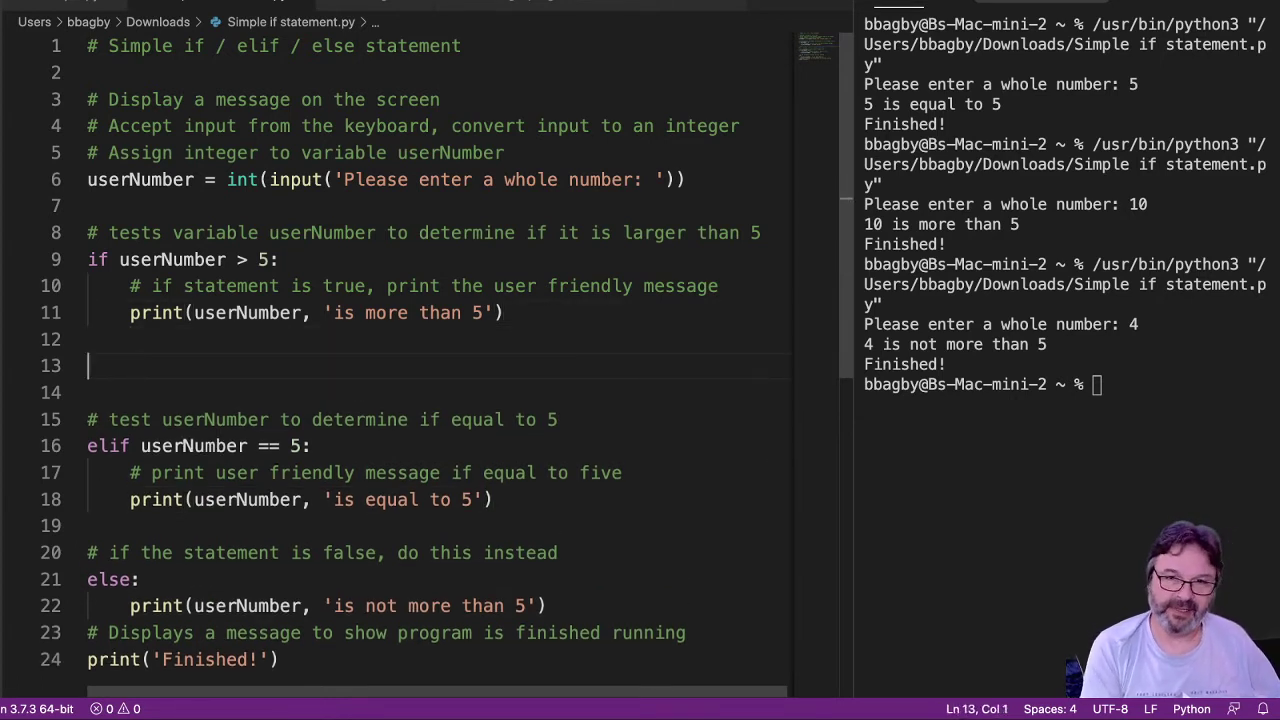
type("# test userNu")
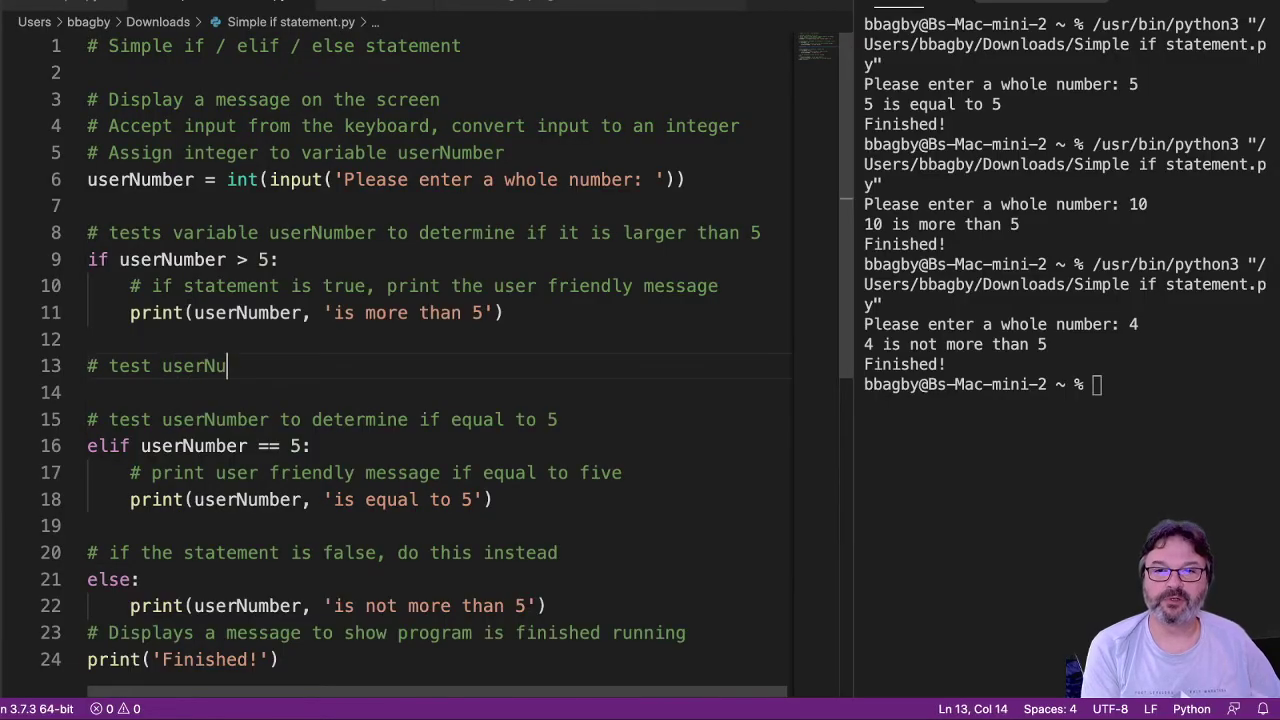
type("mber to determine if equal to 10")
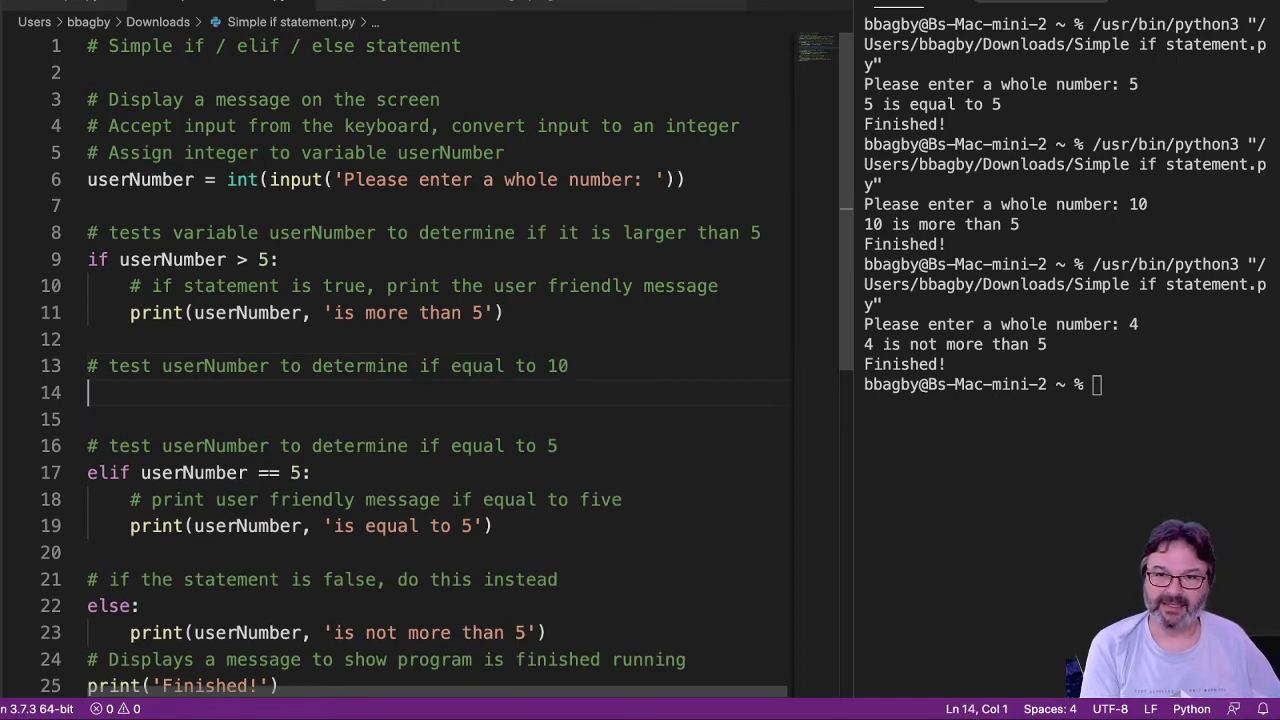
type("elif userNumber")
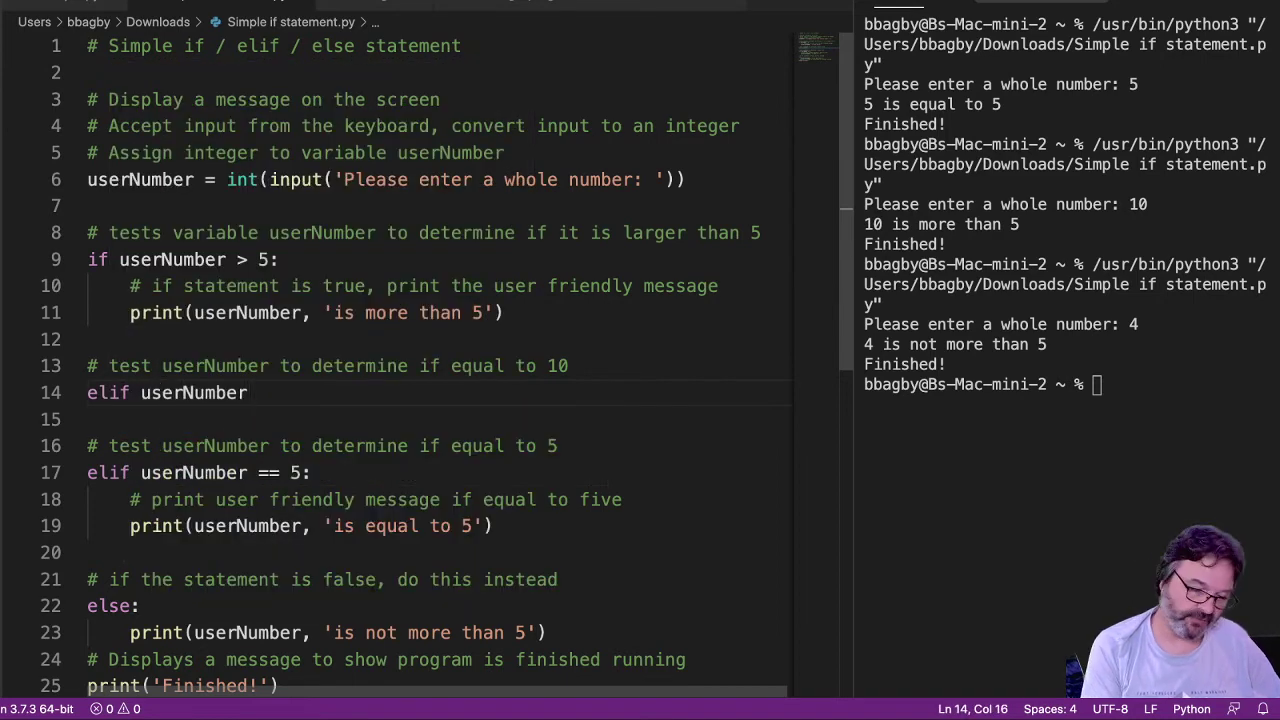
type("== 1")
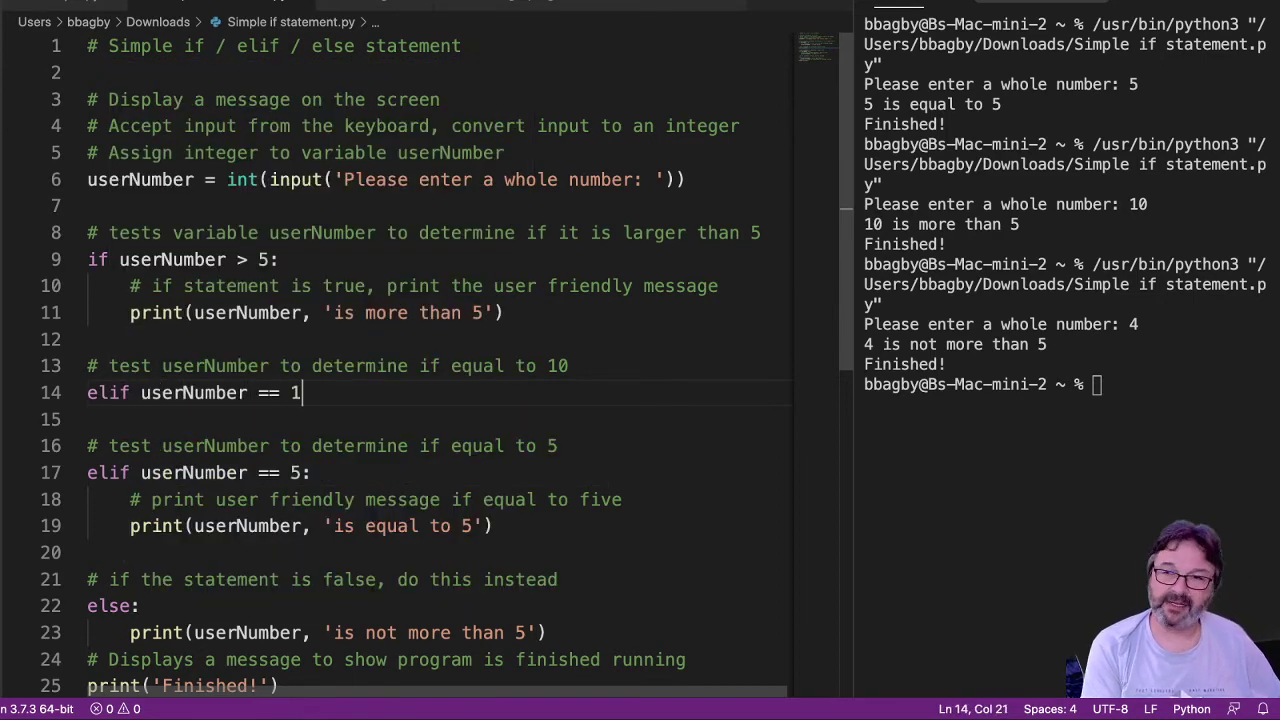
type("0:")
left_click(438, 420)
type("p")
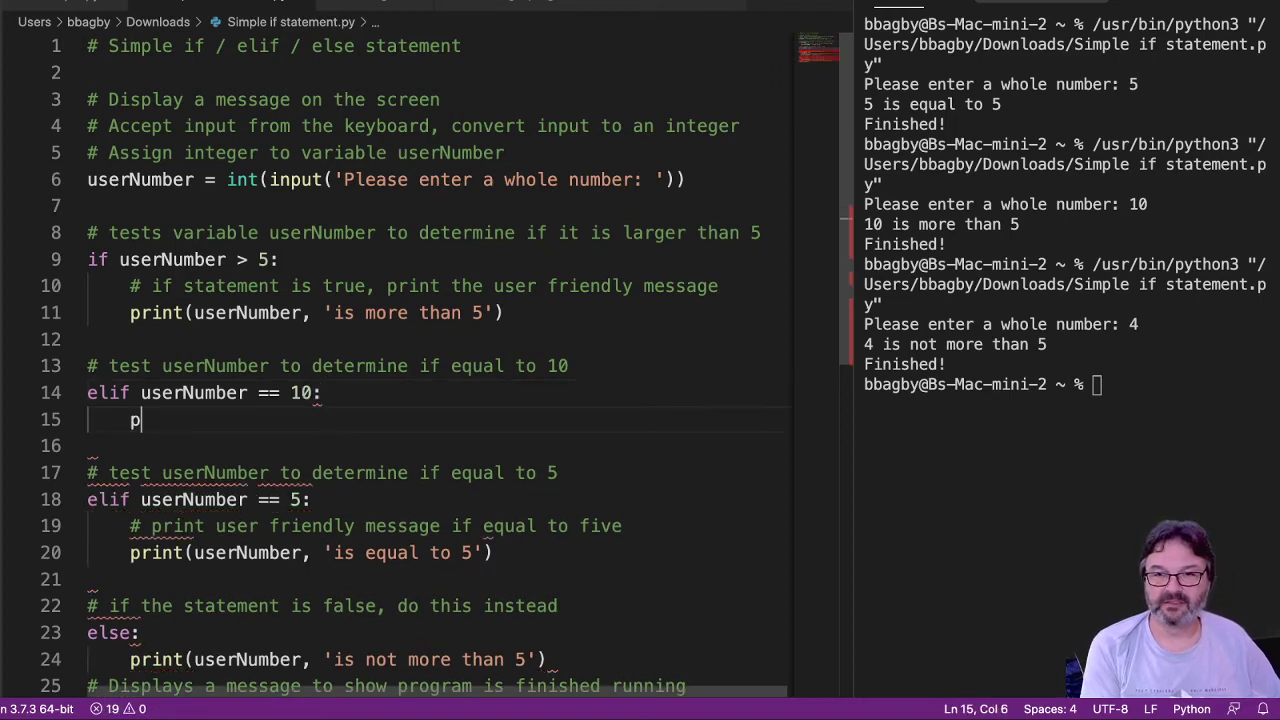
Make the branch print userNumber followed by 'is equal to 10'.
type("rint(")
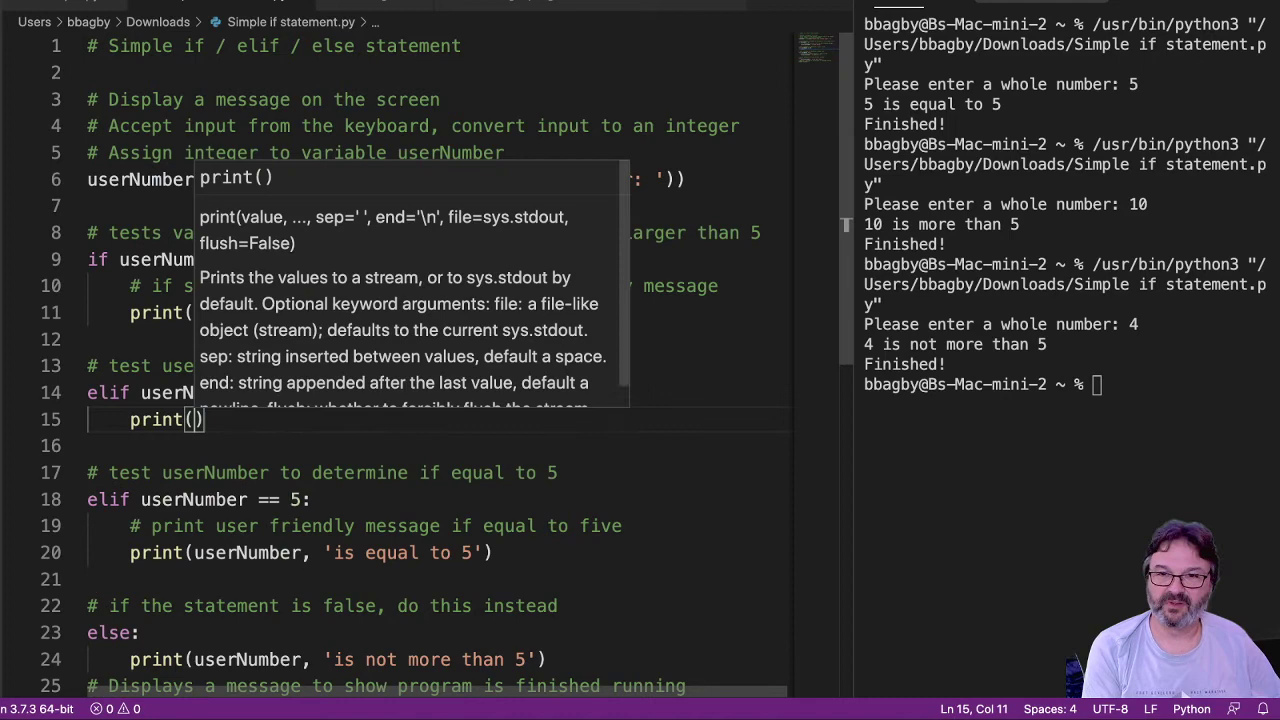
type("u")
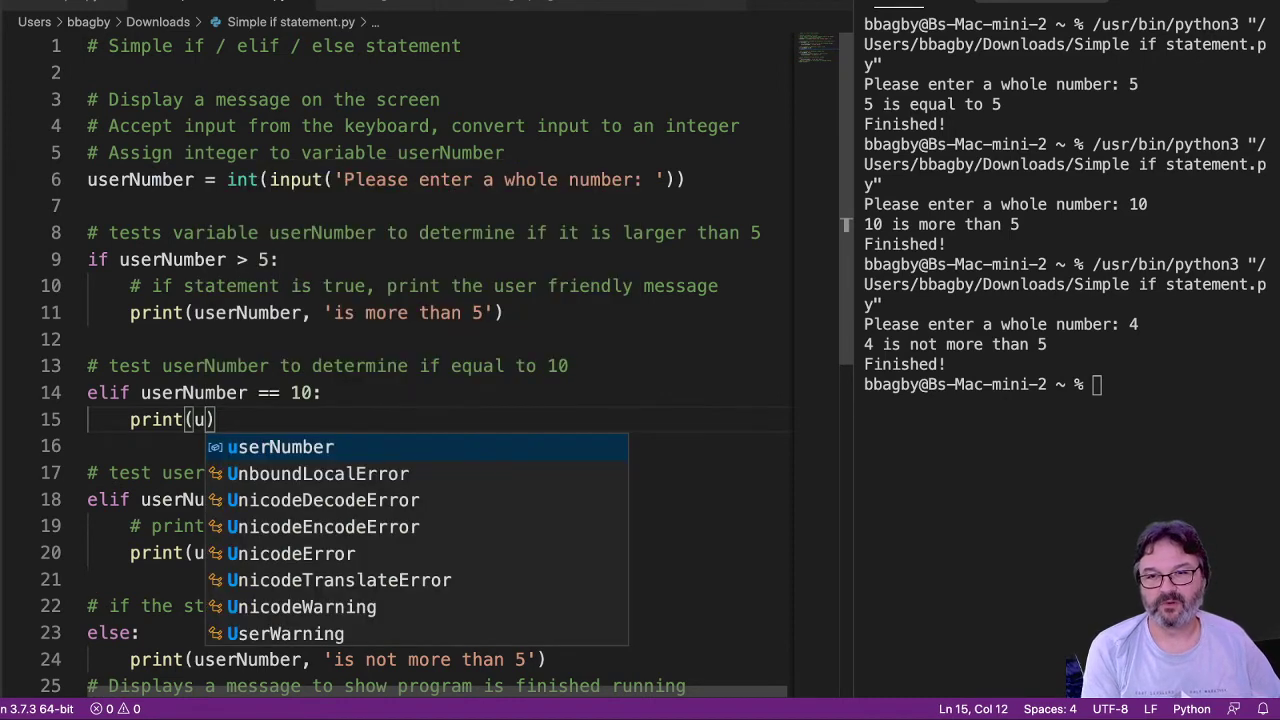
type("userNumber, 'is equal to")
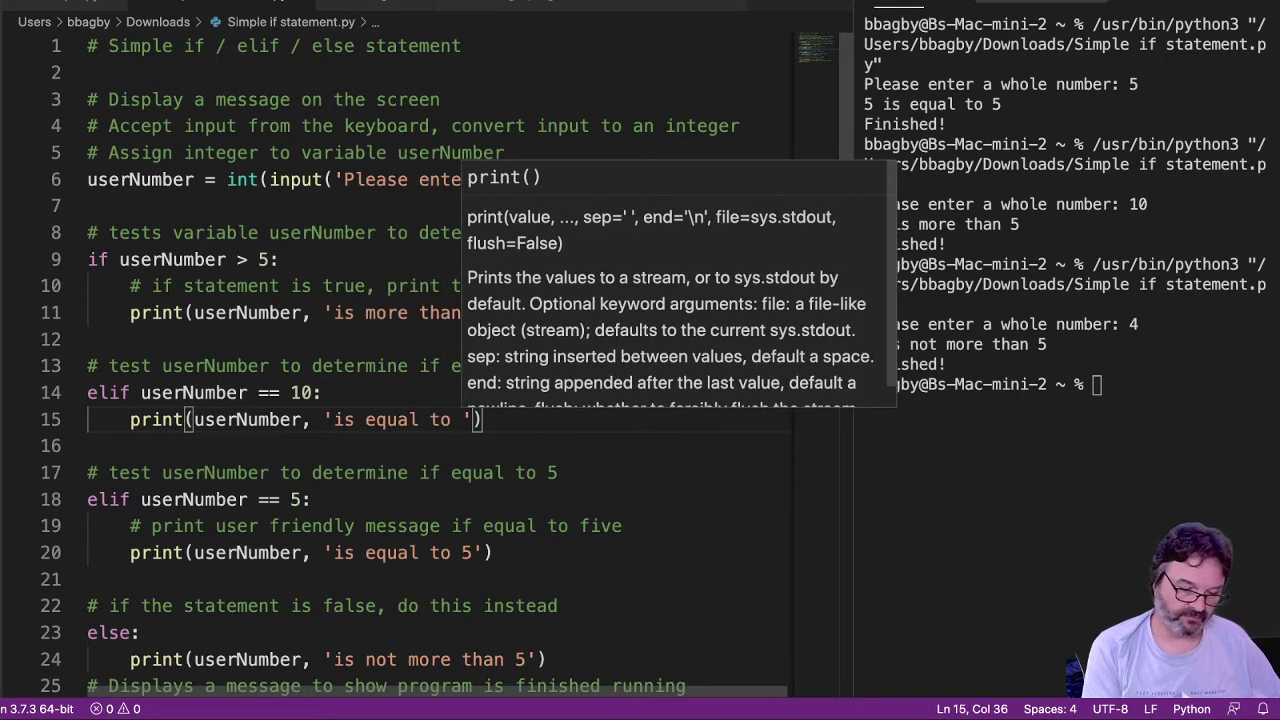
type("10")
type("# print user friendly message if equal to fi")
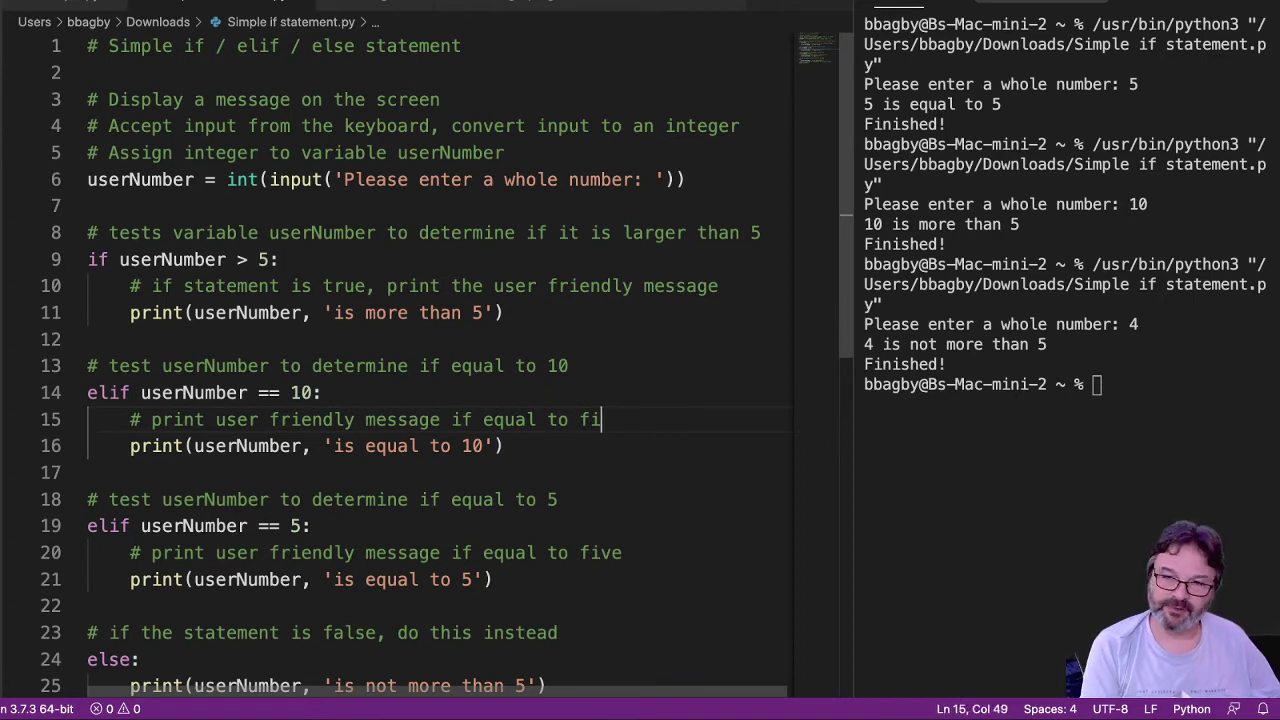
Comment the == 10 branch with '# print user friendly message if equal to 10'.
type("0")
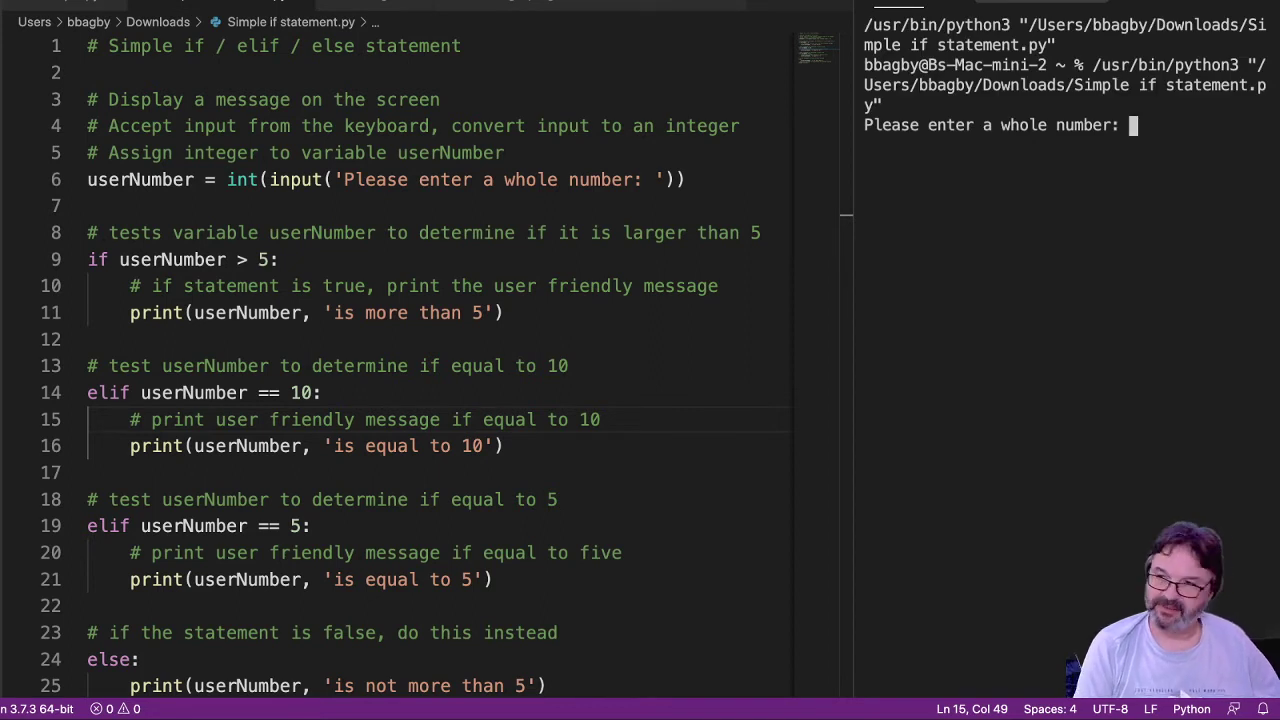
Run the script with 5, then with 10, which still reports 'is more than 5'.
type("5")
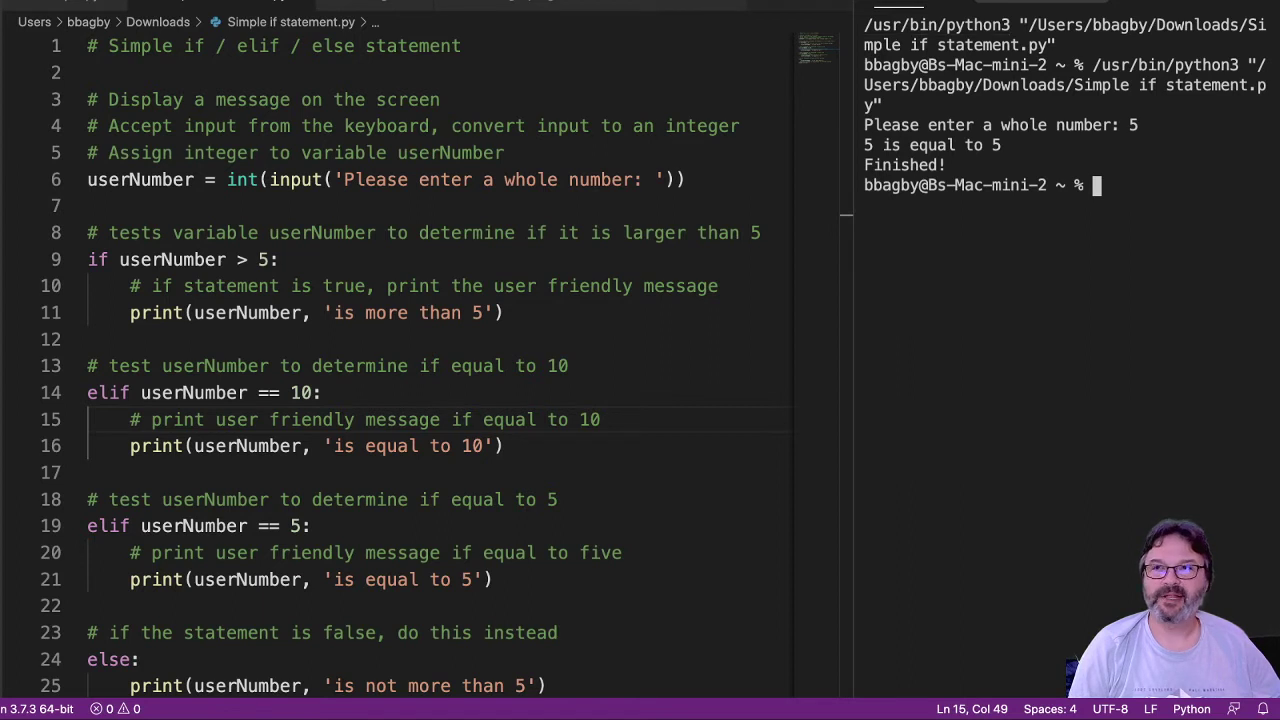
type("10")
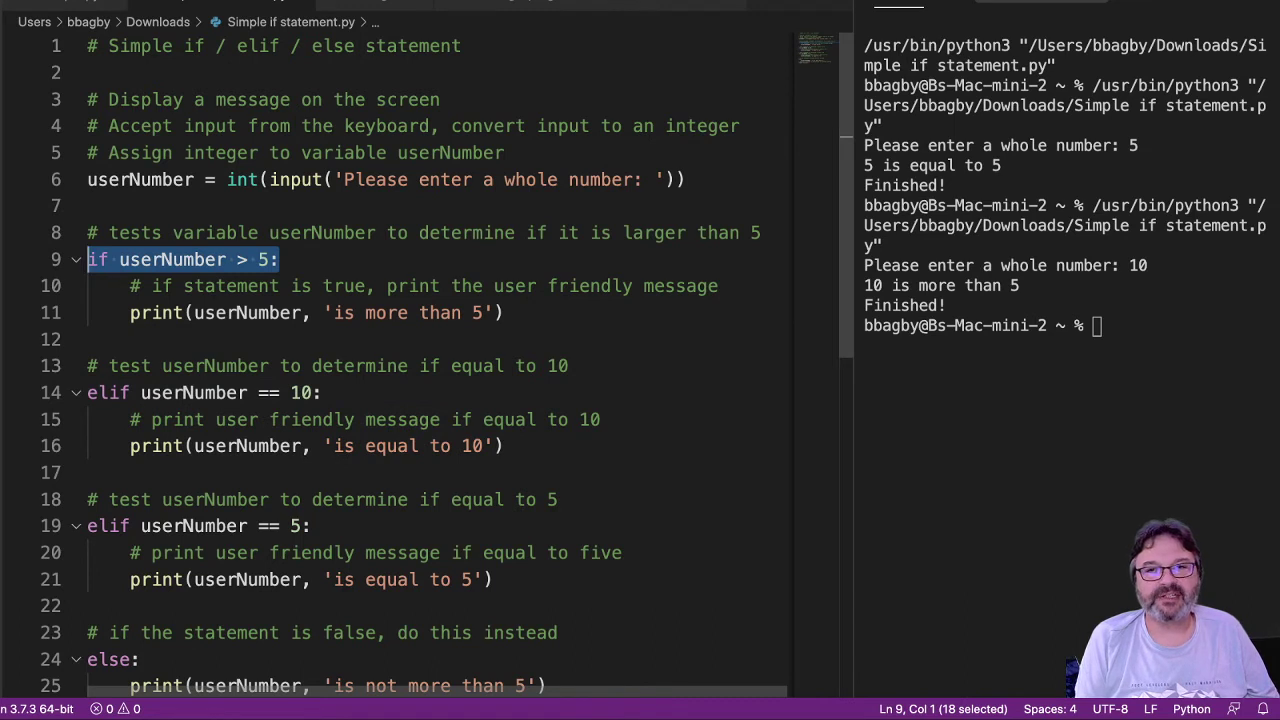
left_click(248, 259)
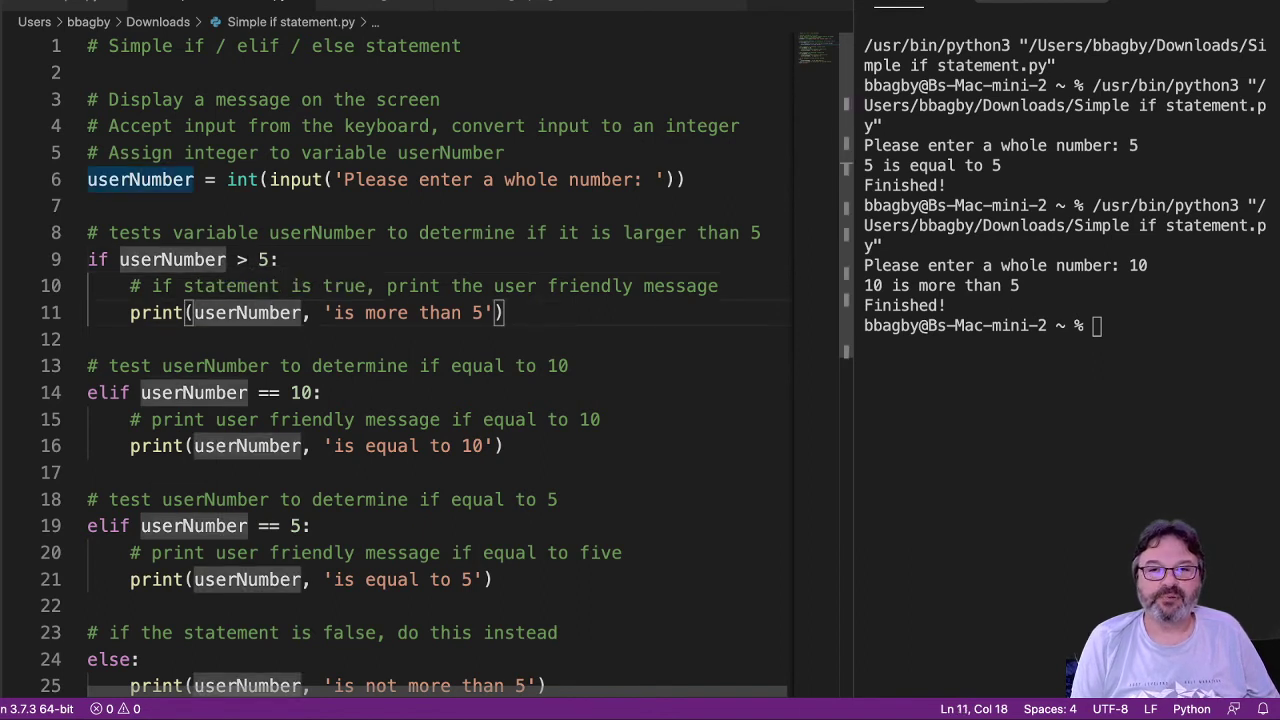
left_click_drag(130, 312, 516, 312)
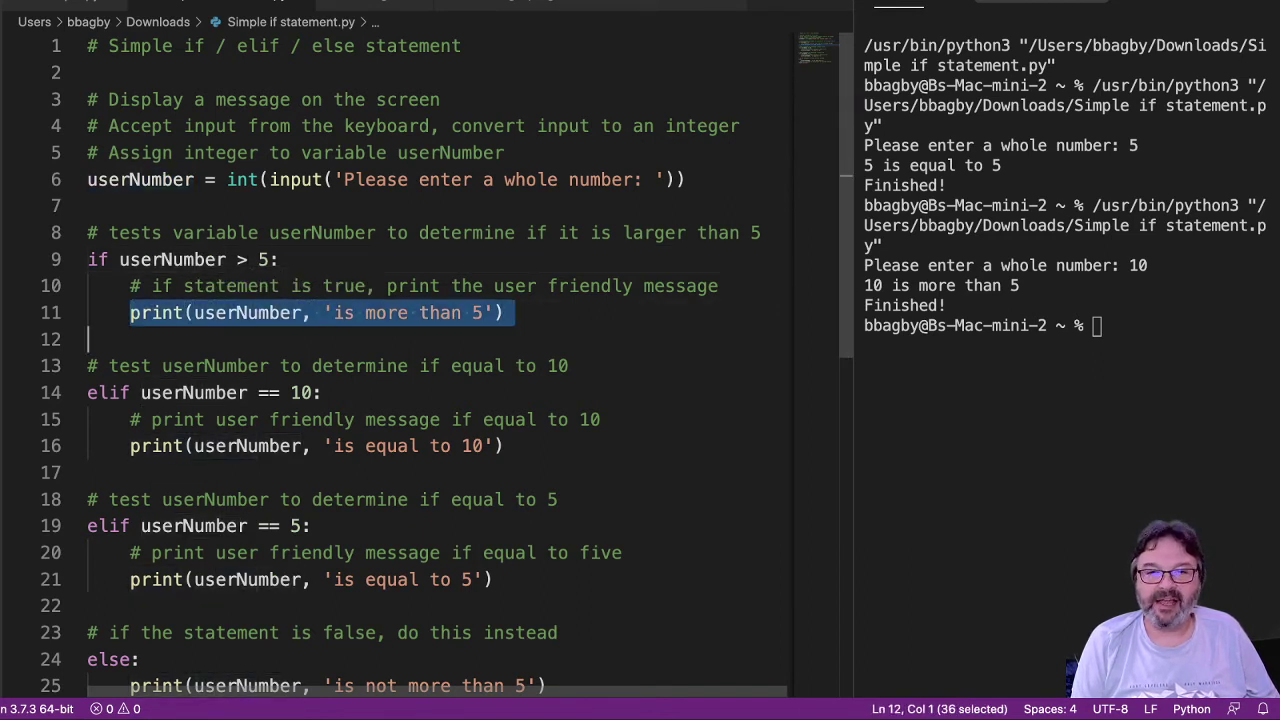
scroll("down", 3)
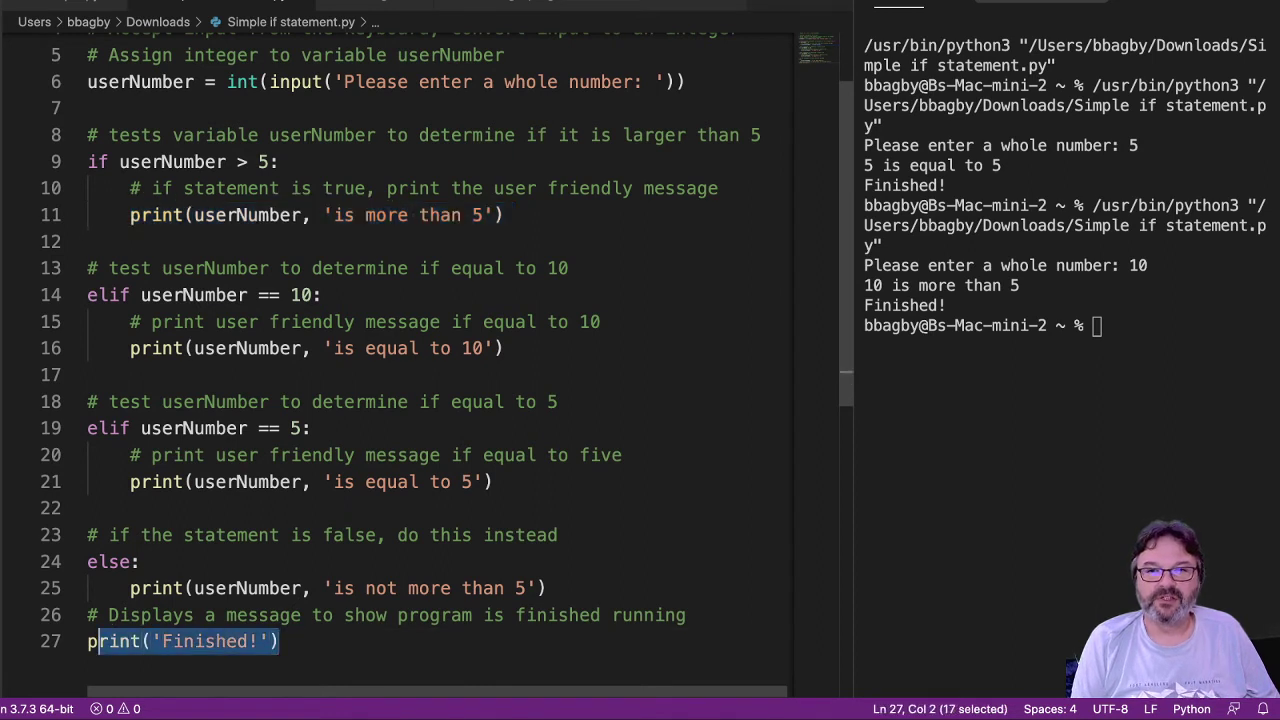
left_click(320, 294)
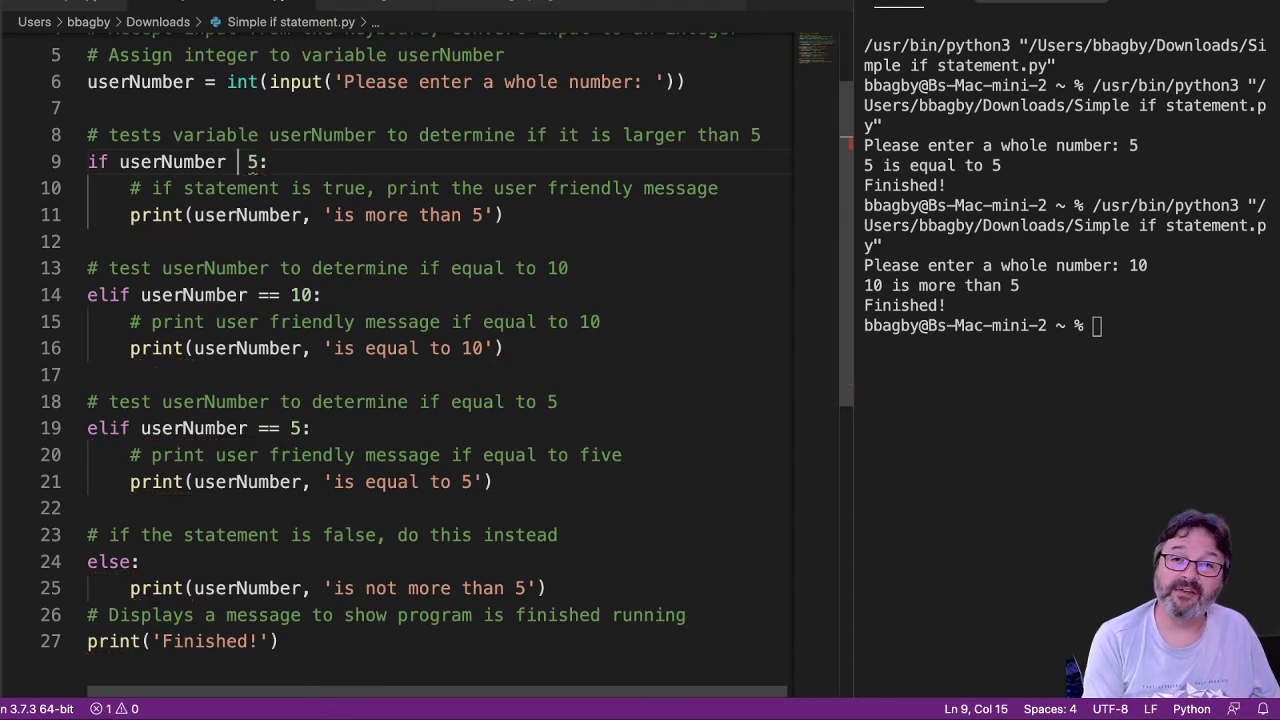
Change the if condition to == 10 and give it the 'is equal to 10' print line.
type("==")
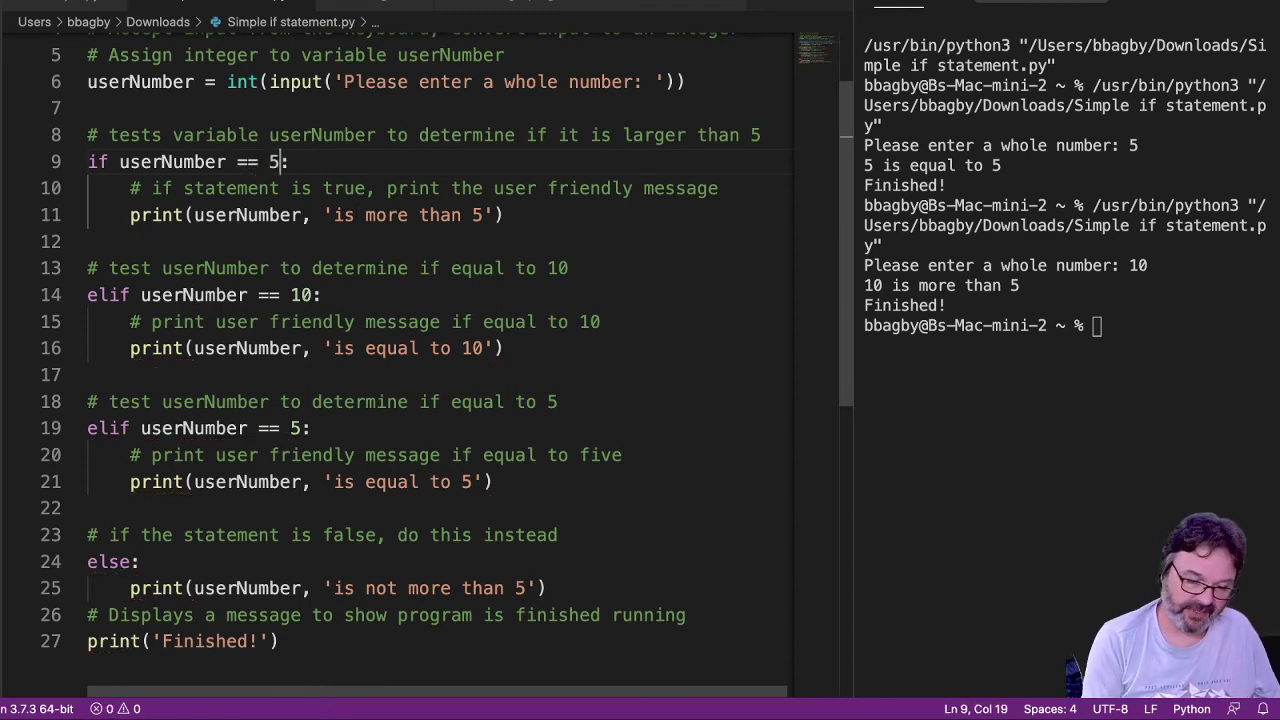
type("0")
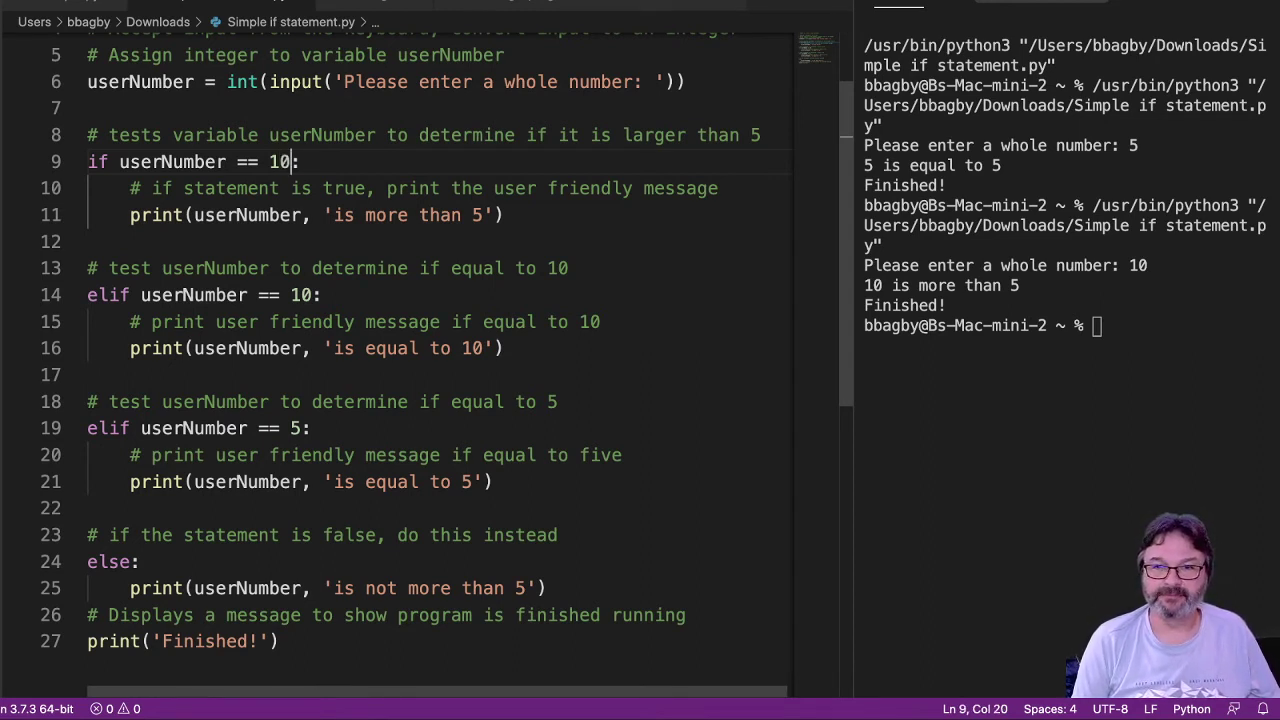
triple_click(300, 348)
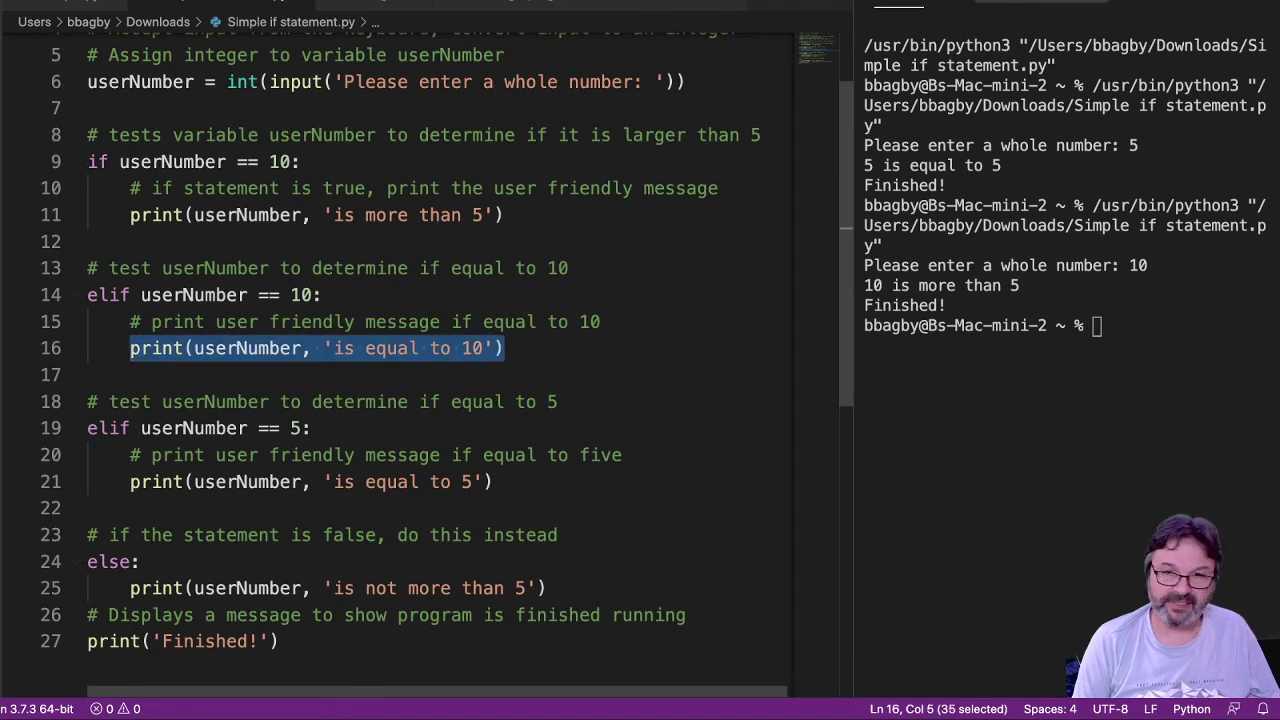
left_click(505, 214)
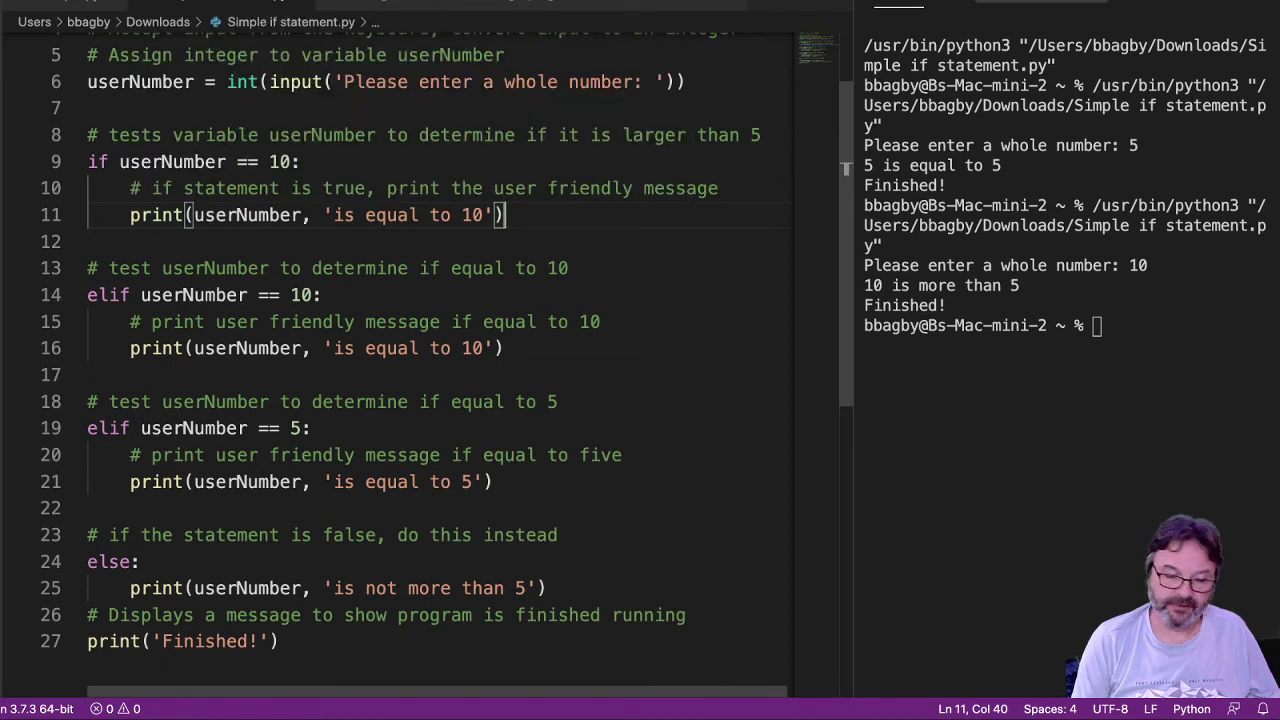
Change the elif to test > 5 and print 'is more than 5'.
key("Backspace")
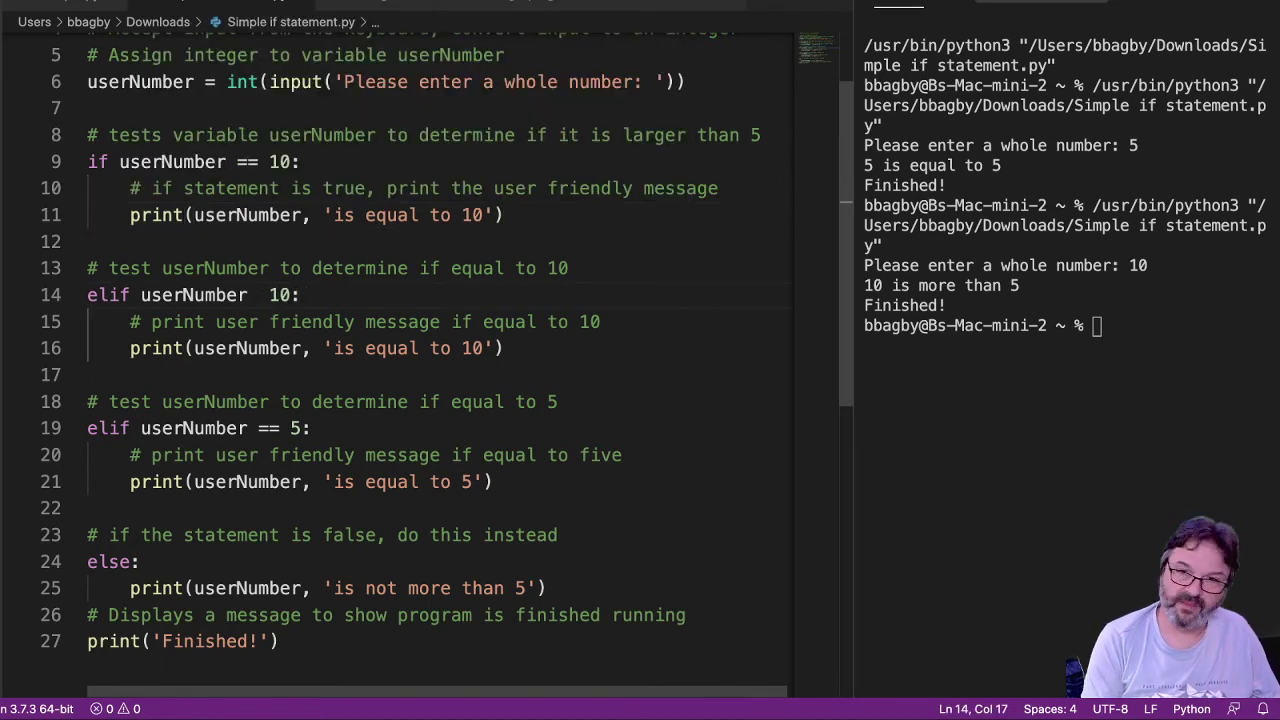
type(">")
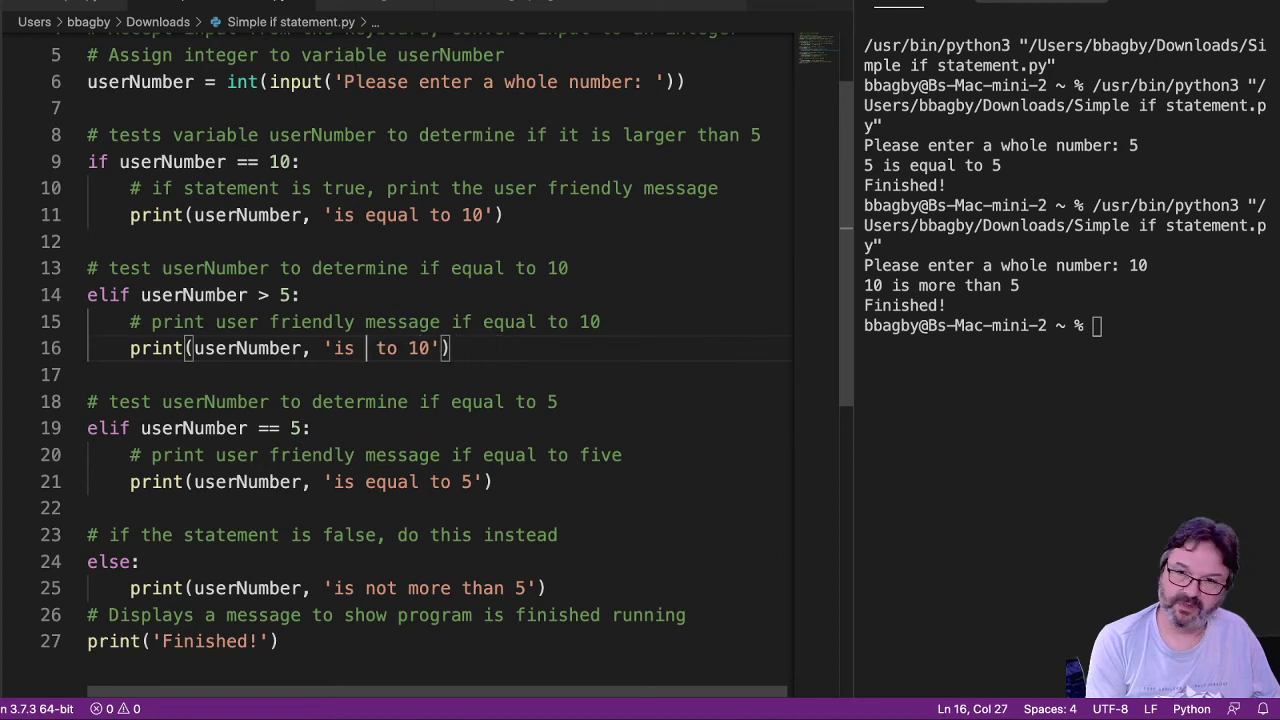
type("more")
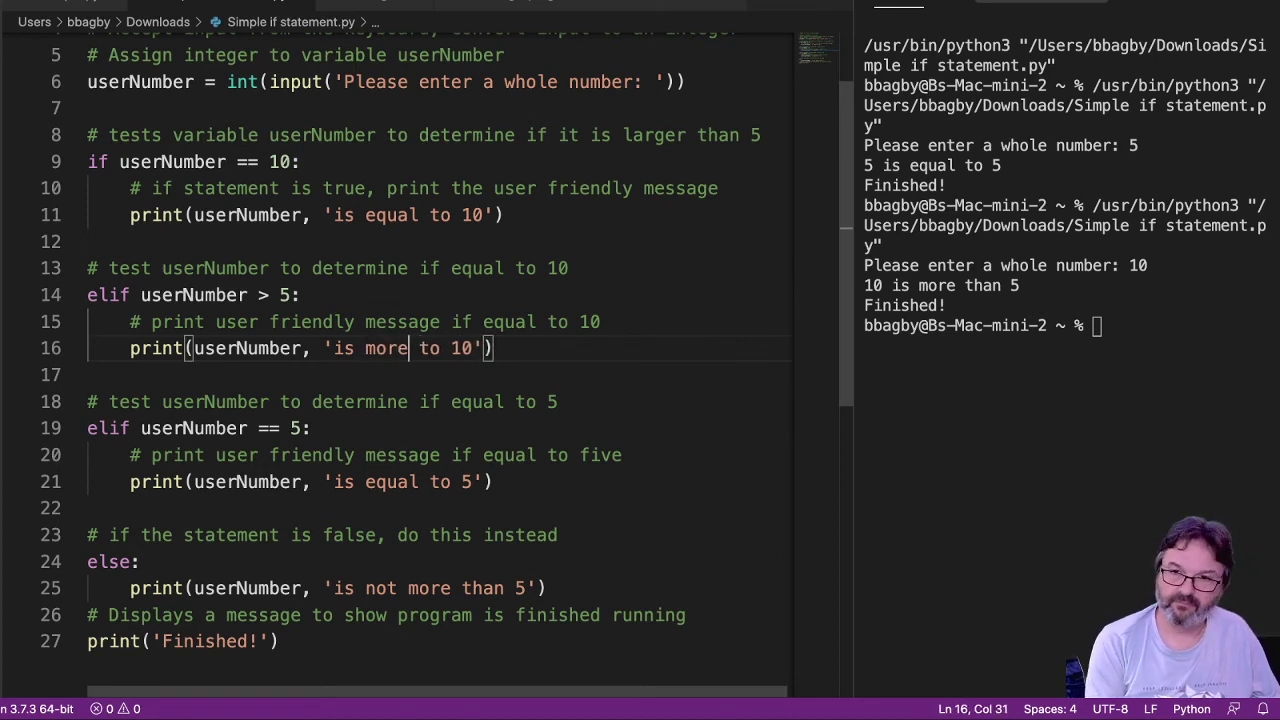
type("than")
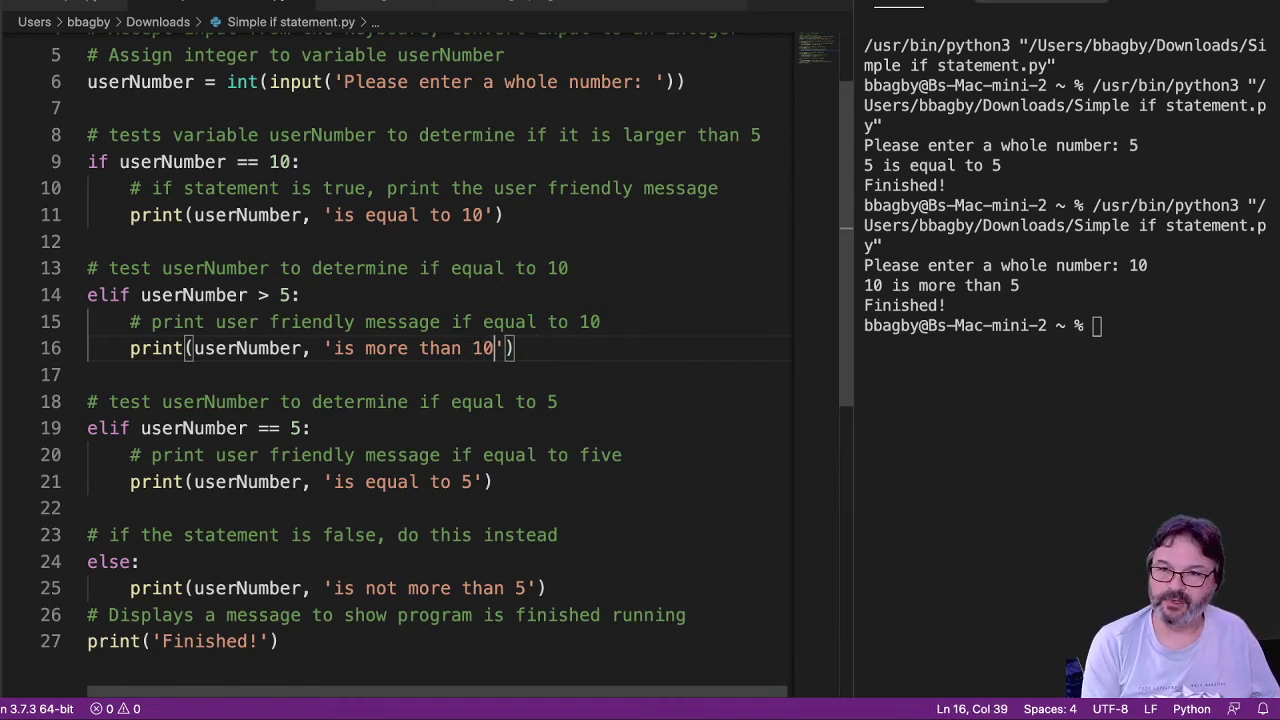
key("BackSpace")
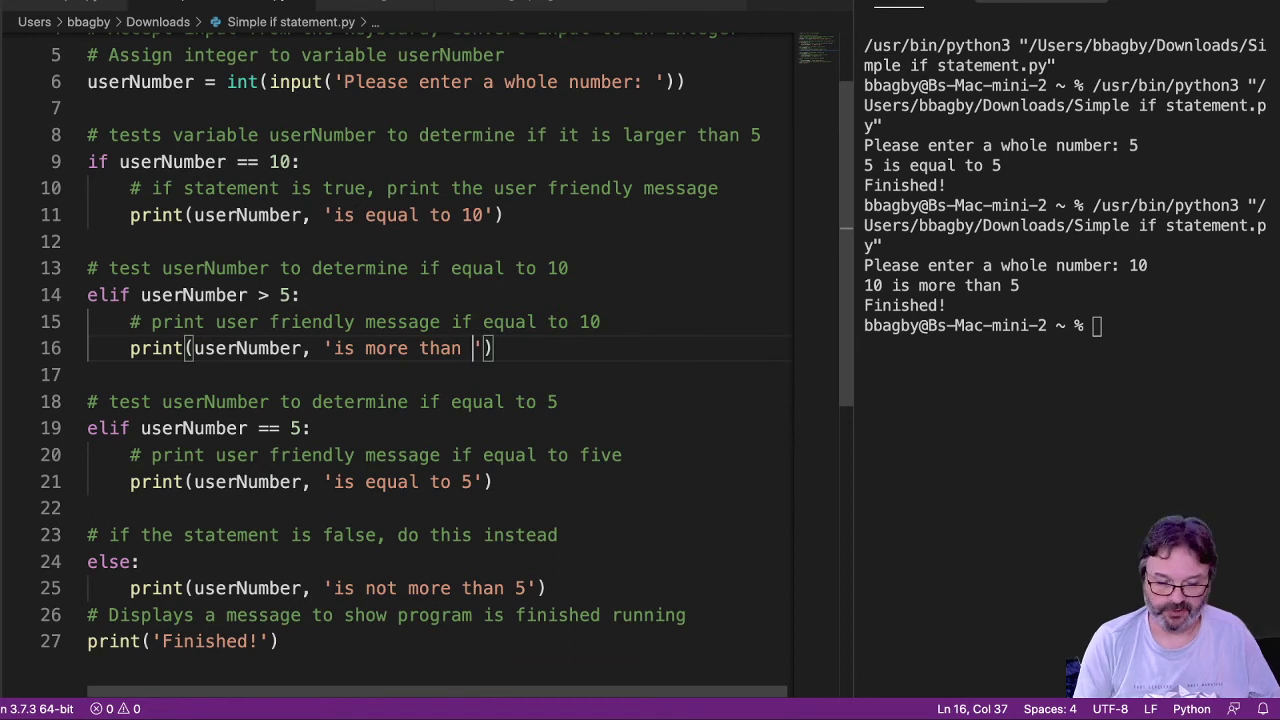
type("5")
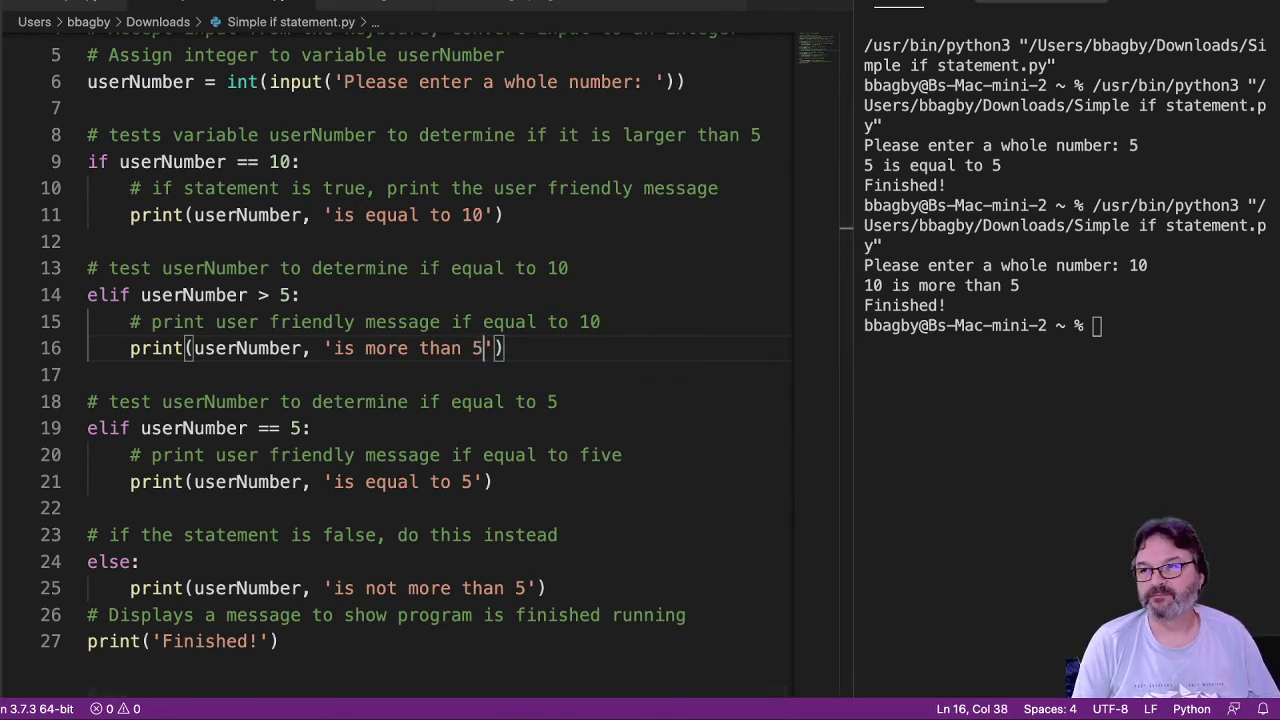
type("10")
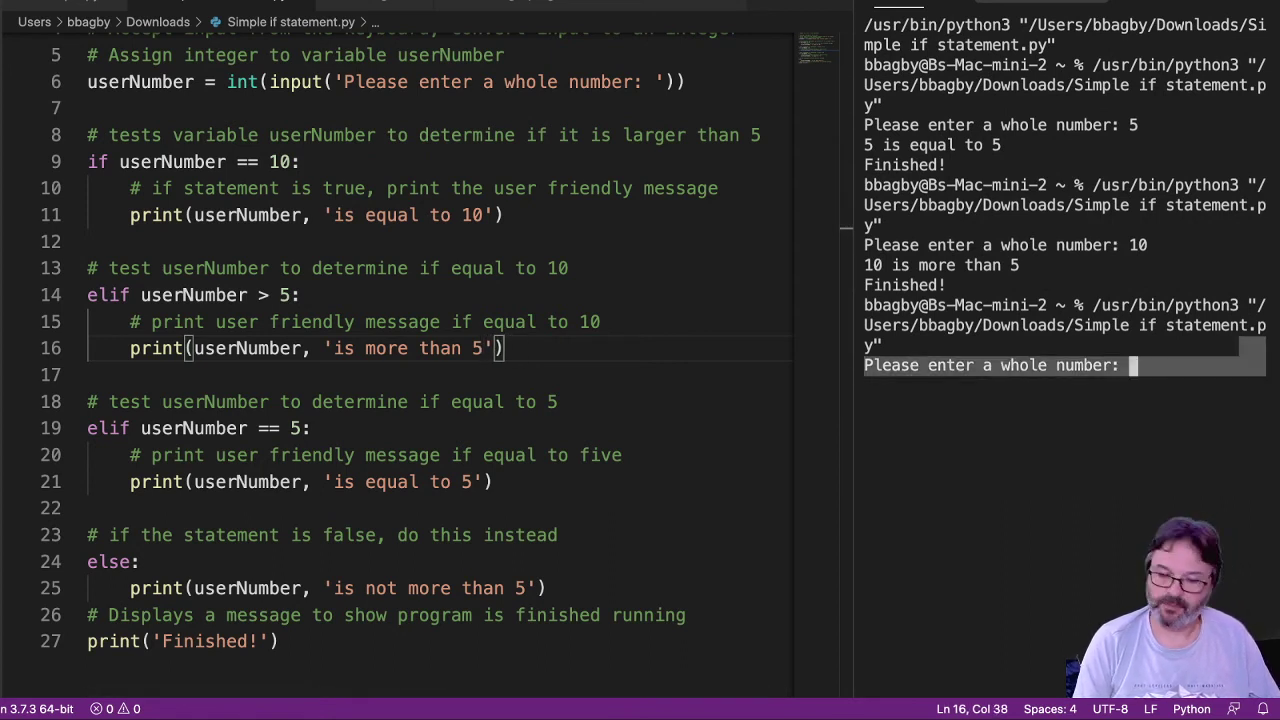
Run the revised script with 6, 5 and 4, getting more-than, equal-to and not-more-than messages.
type("10")
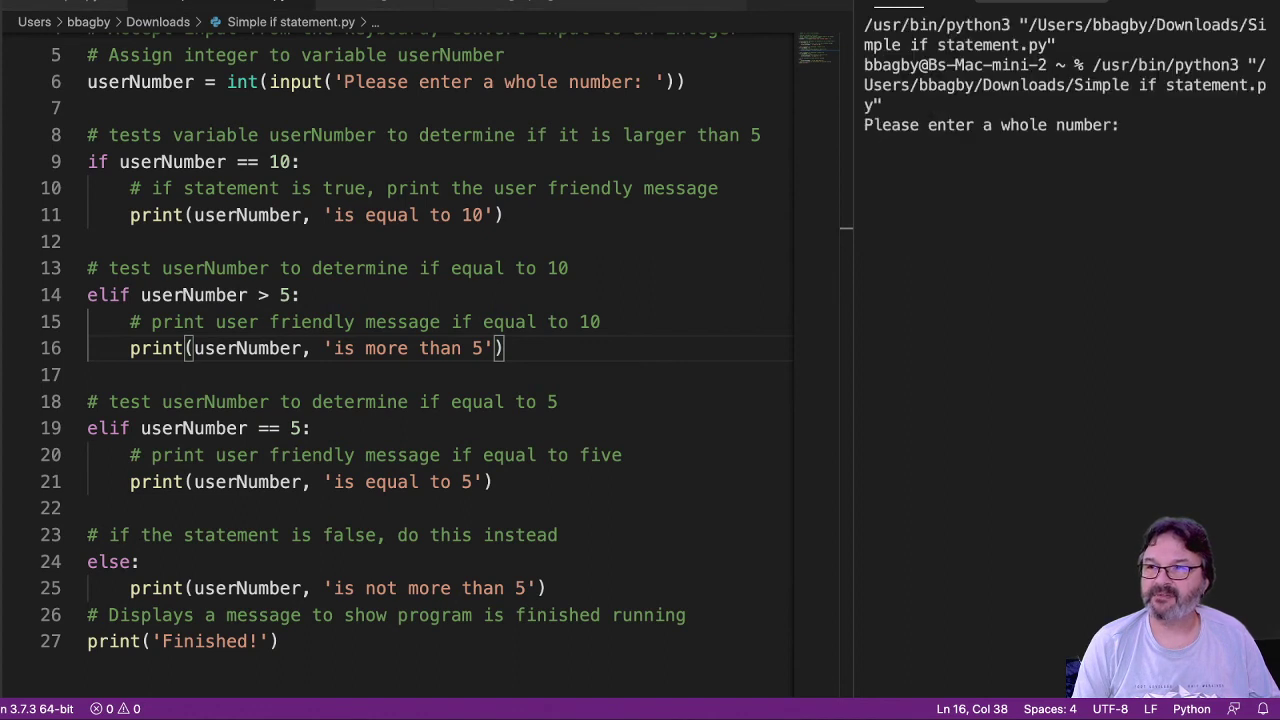
type("5")
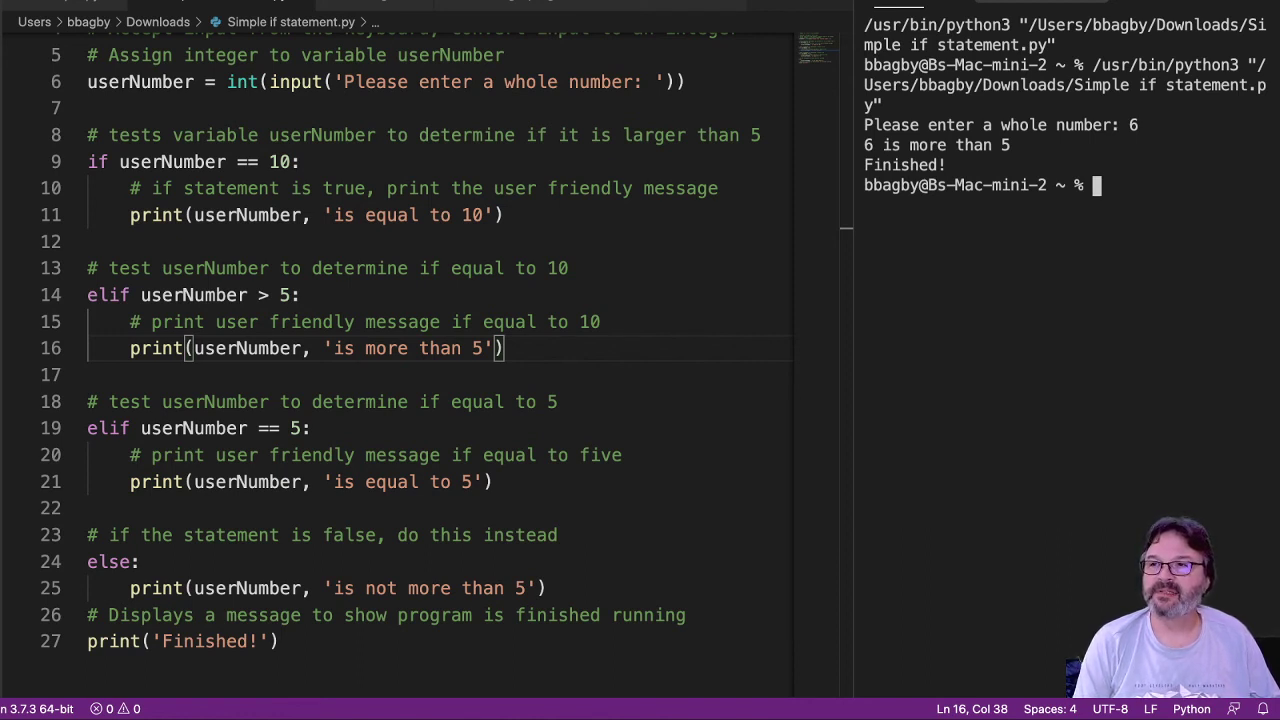
type("5")
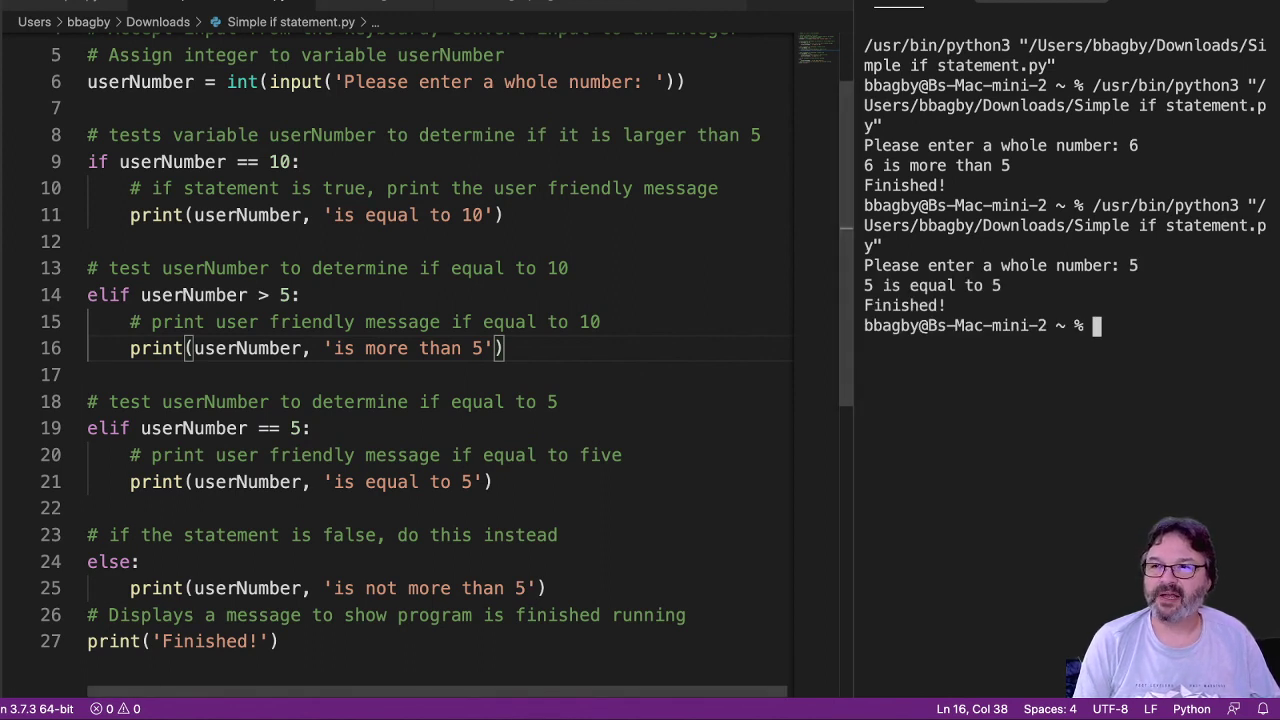
type("4")
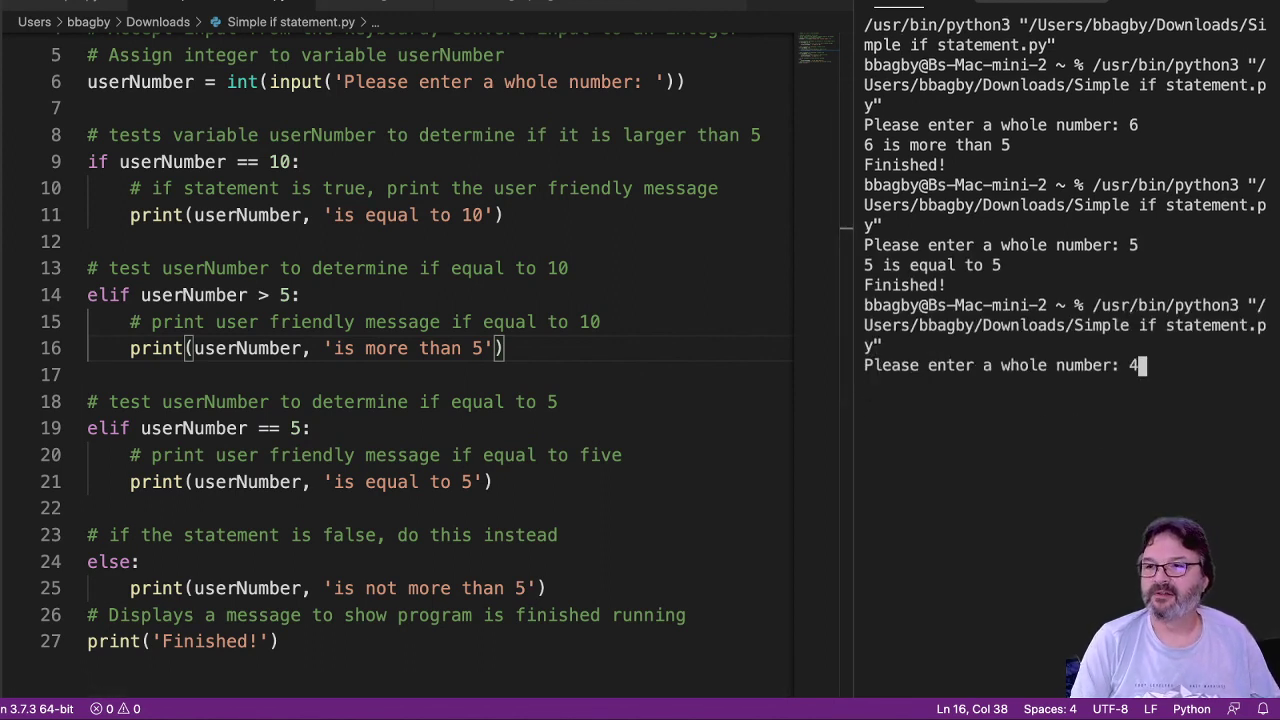
key("enter")
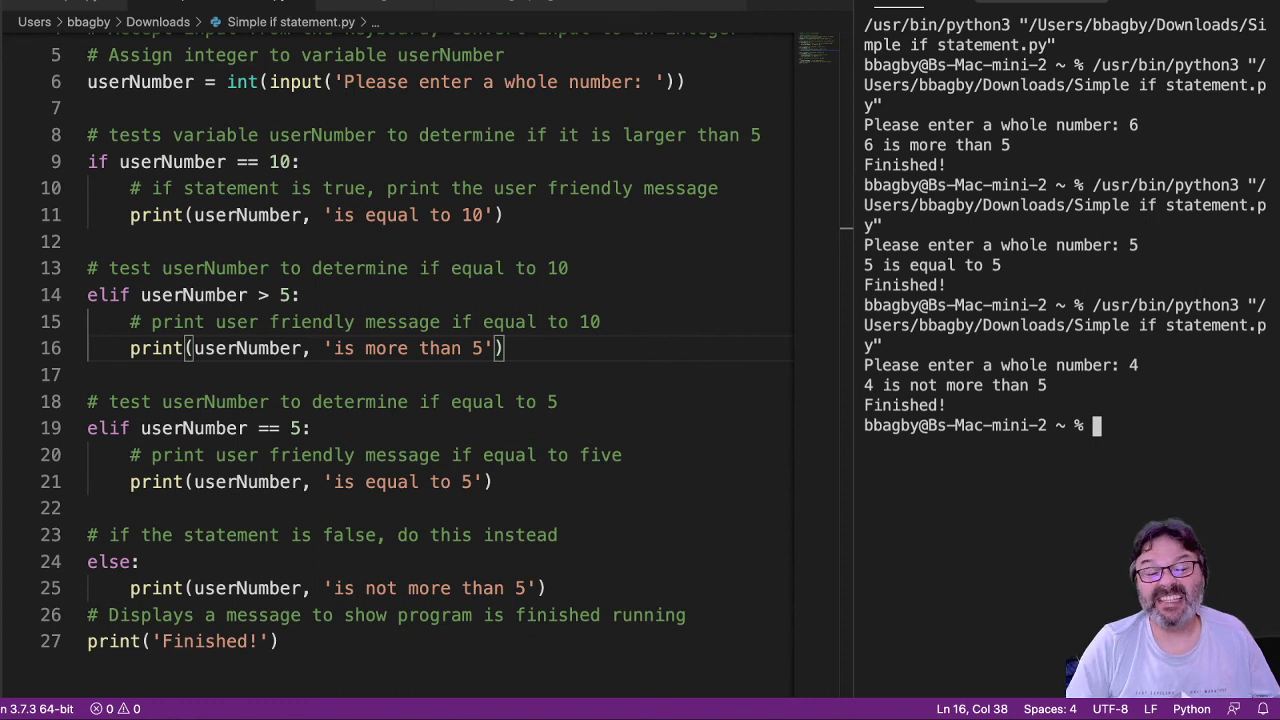